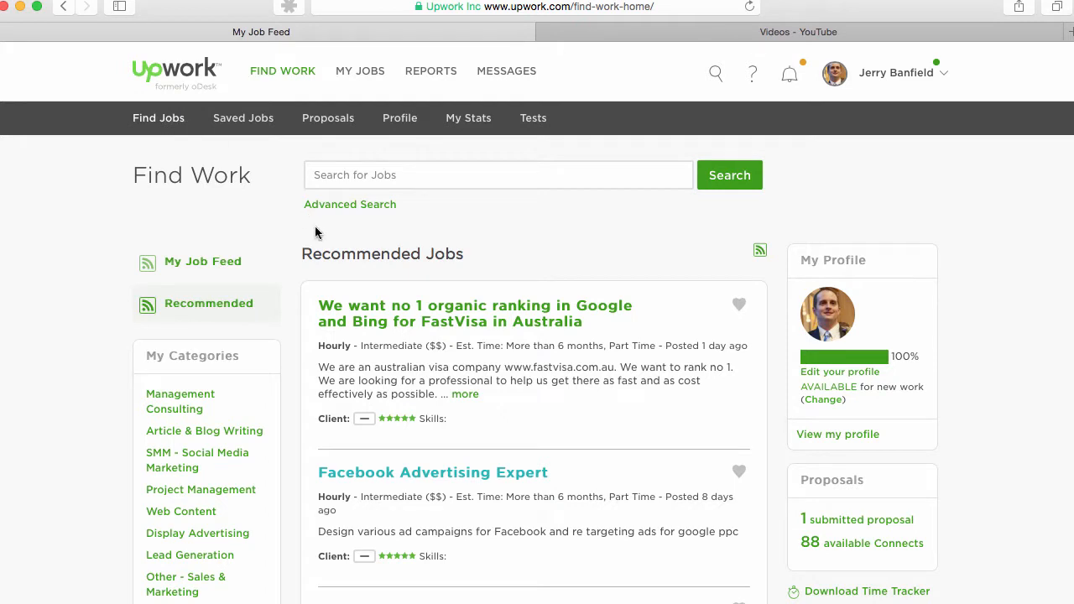
{"action": "mouse_move", "coordinate": [359, 228]}
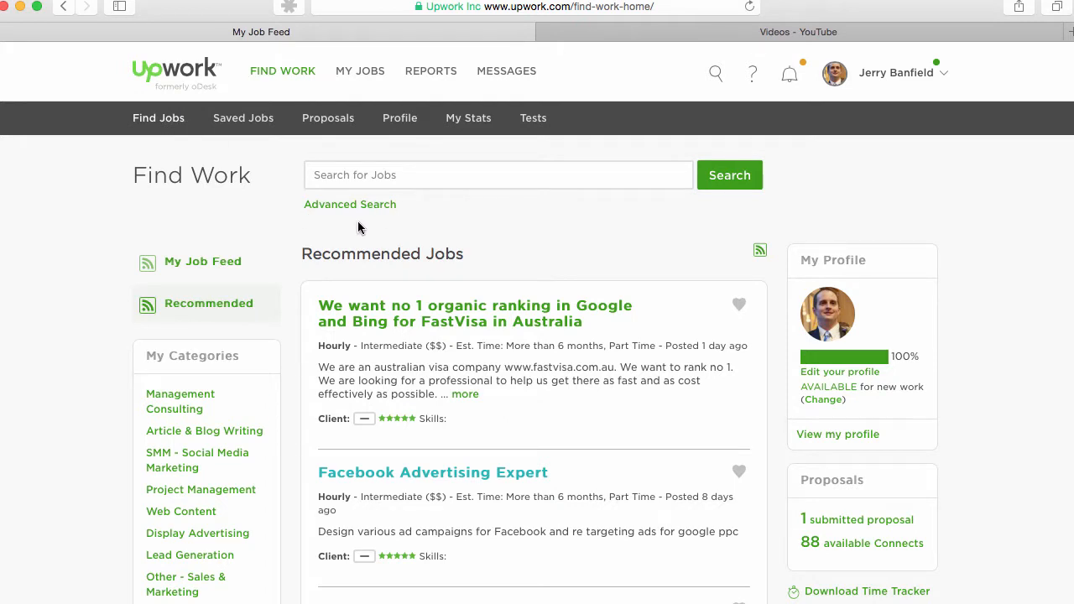
{"action": "mouse_move", "coordinate": [304, 242]}
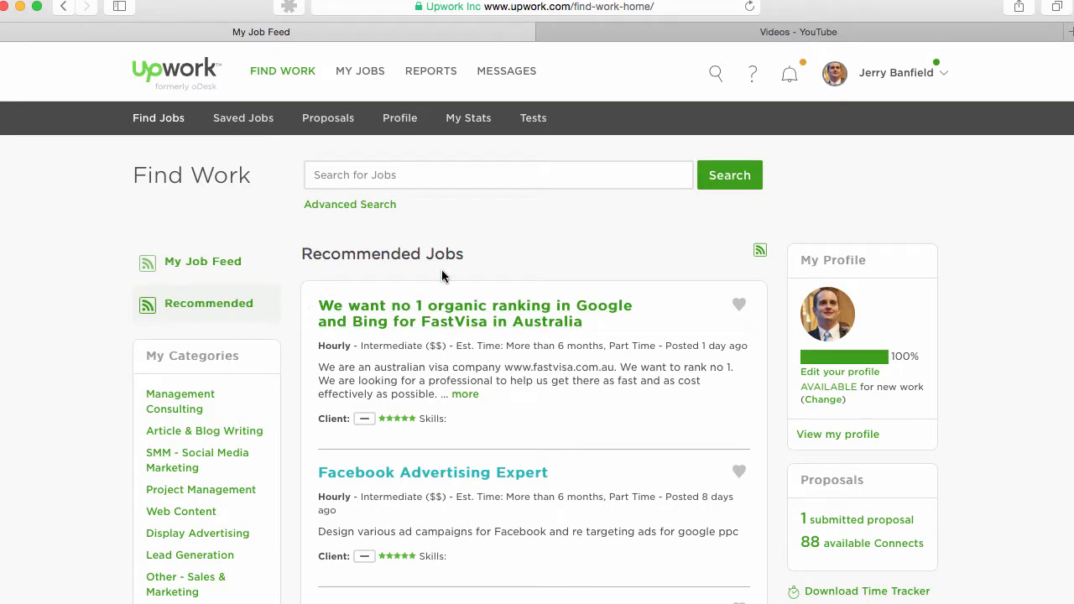
{"action": "mouse_move", "coordinate": [537, 314]}
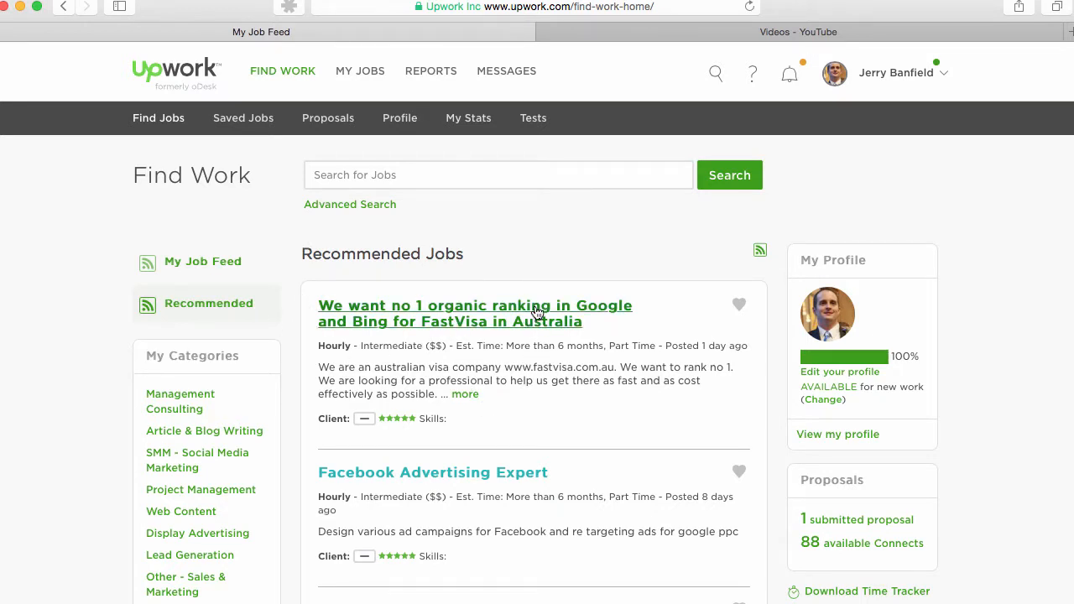
Search Upwork jobs for 'facebook ads' from the Find Work search box.
{"action": "scroll", "scroll_direction": "down", "scroll_amount": 3}
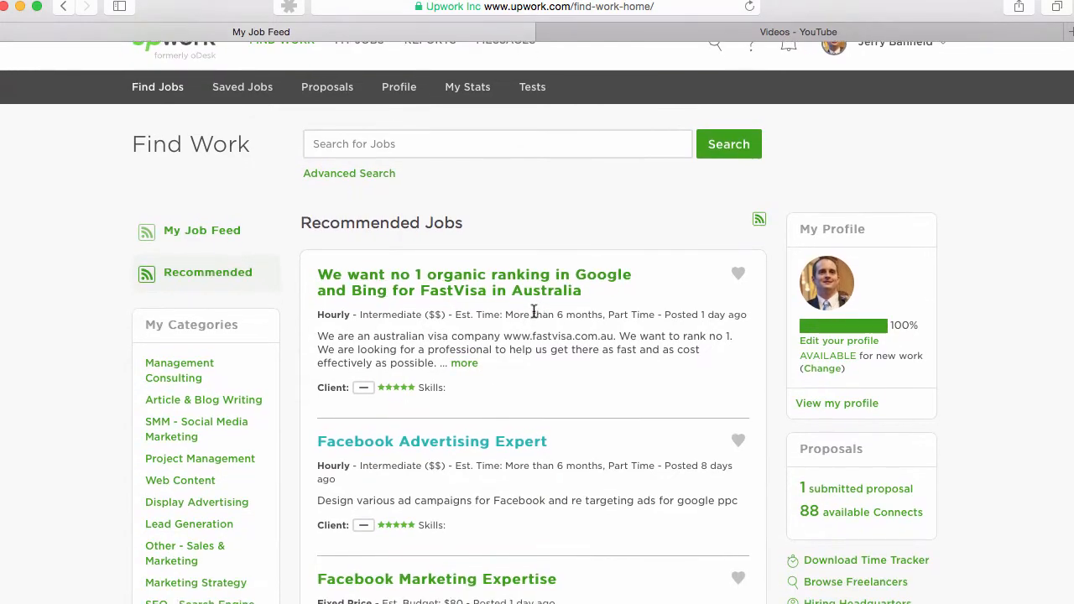
{"action": "left_click", "coordinate": [497, 167]}
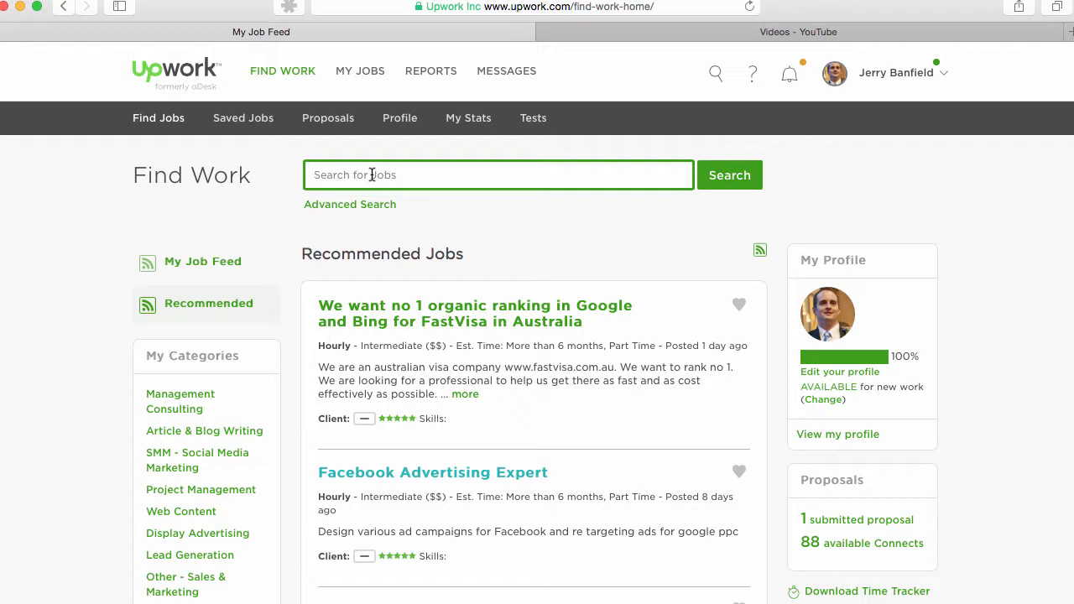
{"action": "mouse_move", "coordinate": [396, 176]}
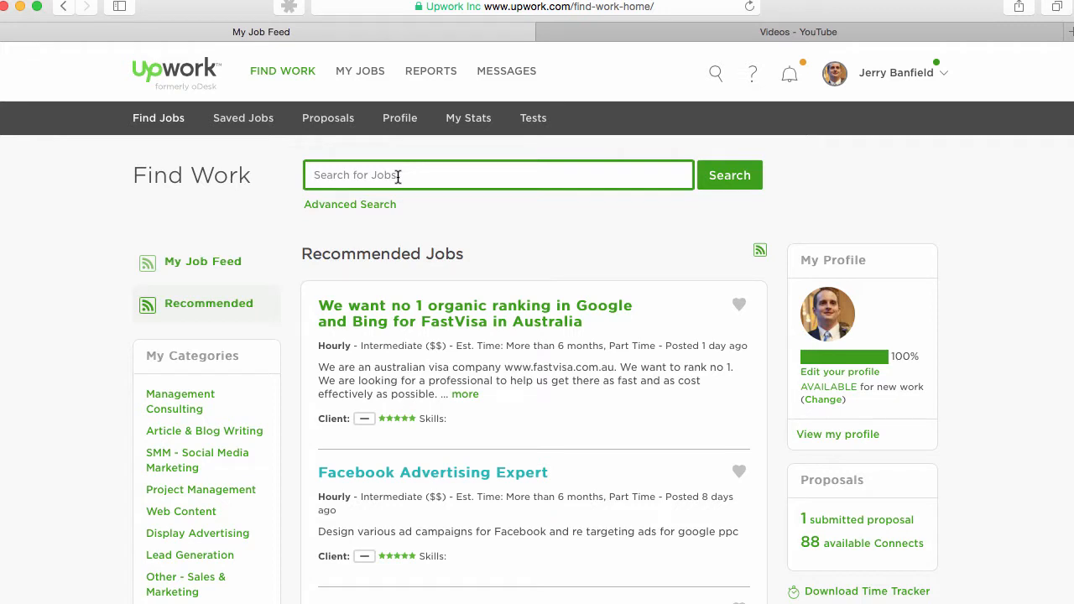
{"action": "type", "text": "facebook"}
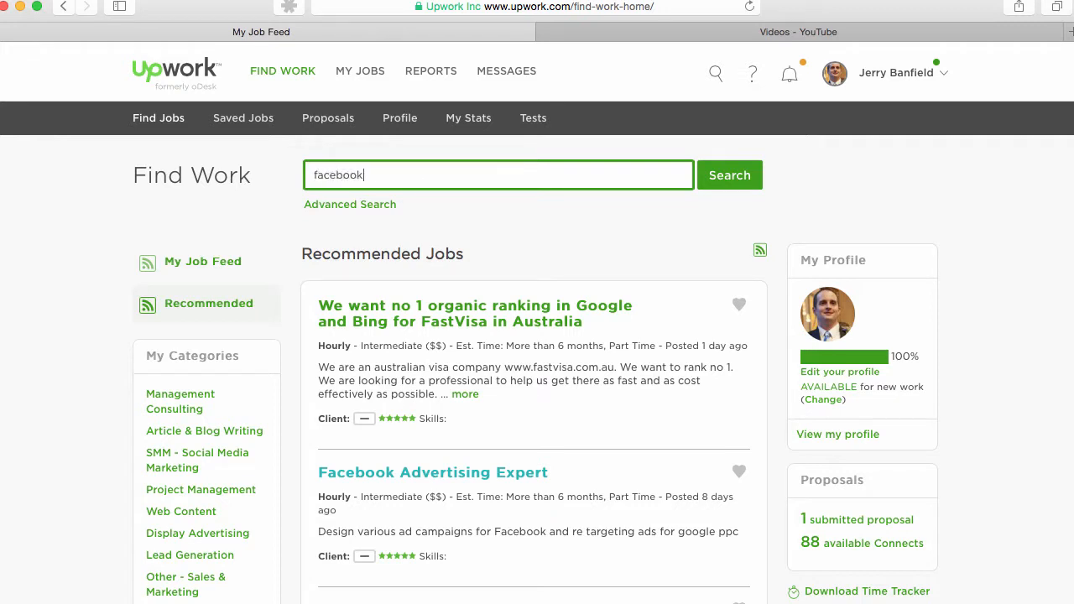
{"action": "type", "text": "ads"}
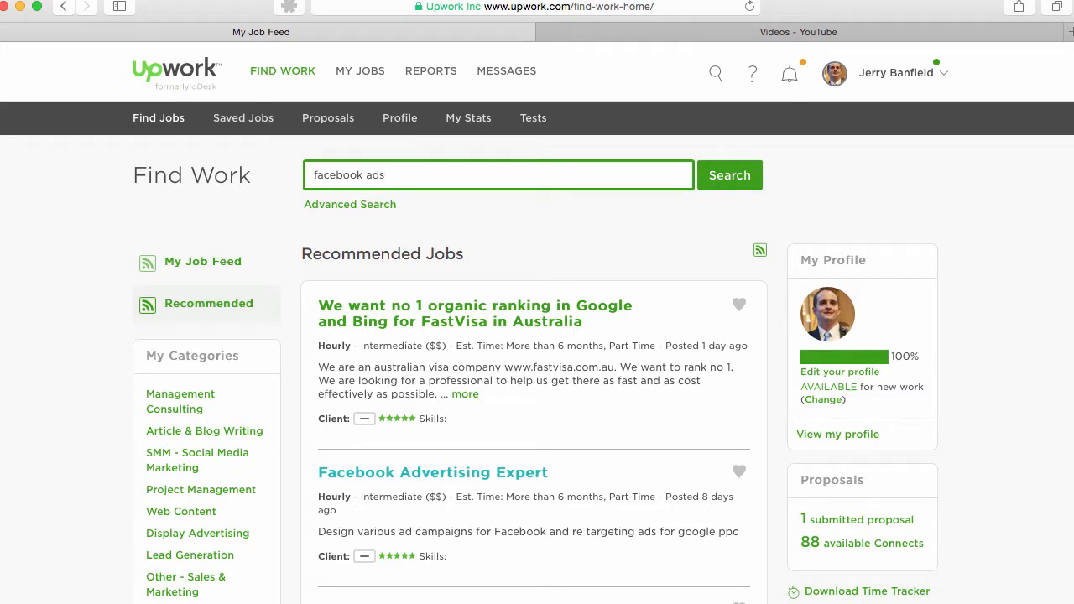
{"action": "left_click", "coordinate": [728, 175]}
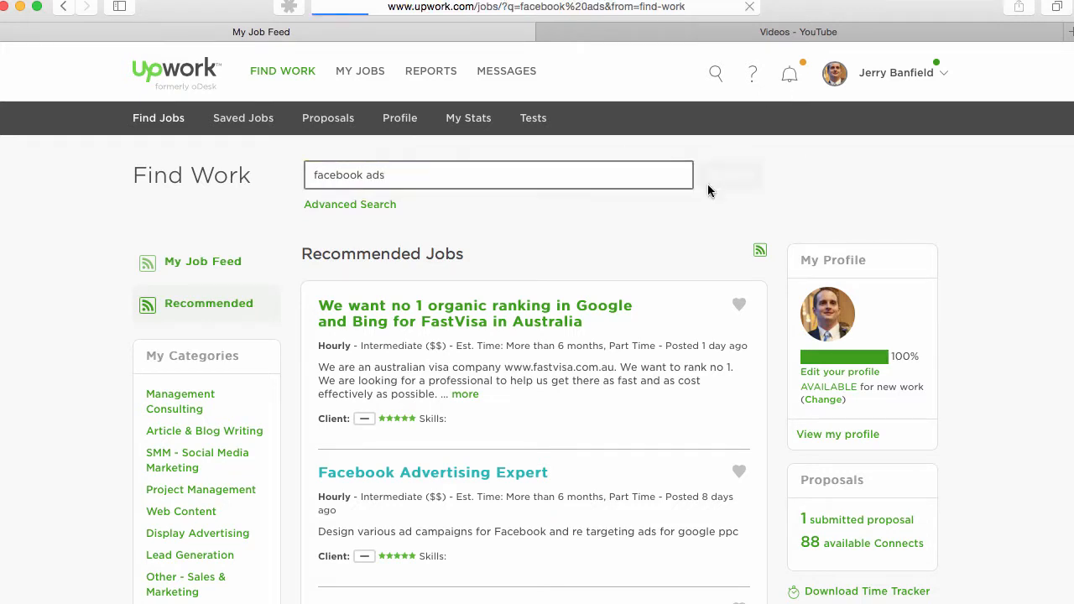
{"action": "mouse_move", "coordinate": [466, 208]}
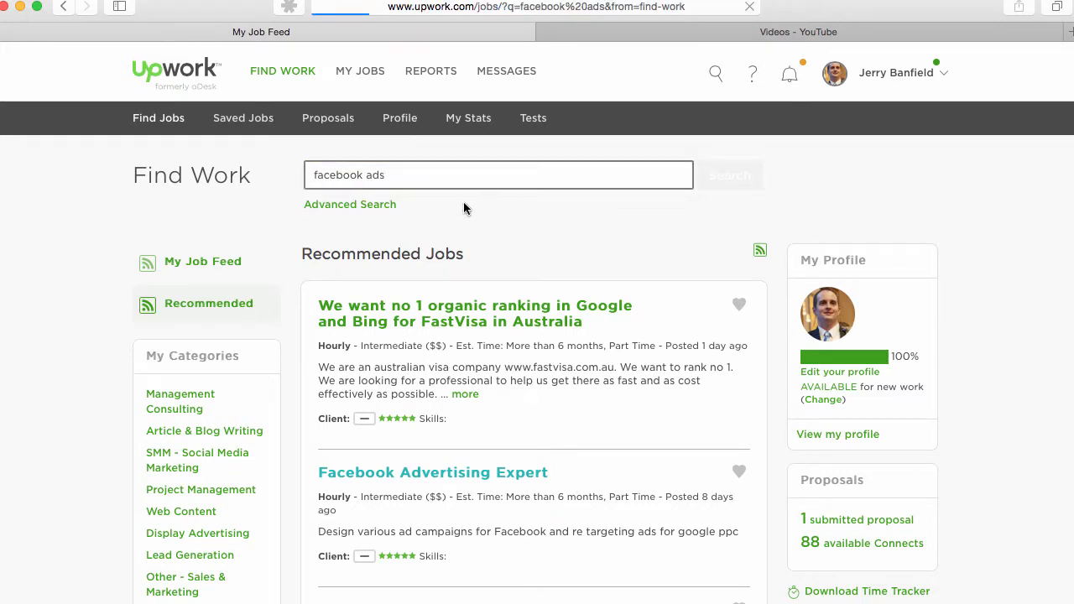
Load the 'facebook ads' results listing 901 jobs sorted by newest.
{"action": "left_click", "coordinate": [728, 174]}
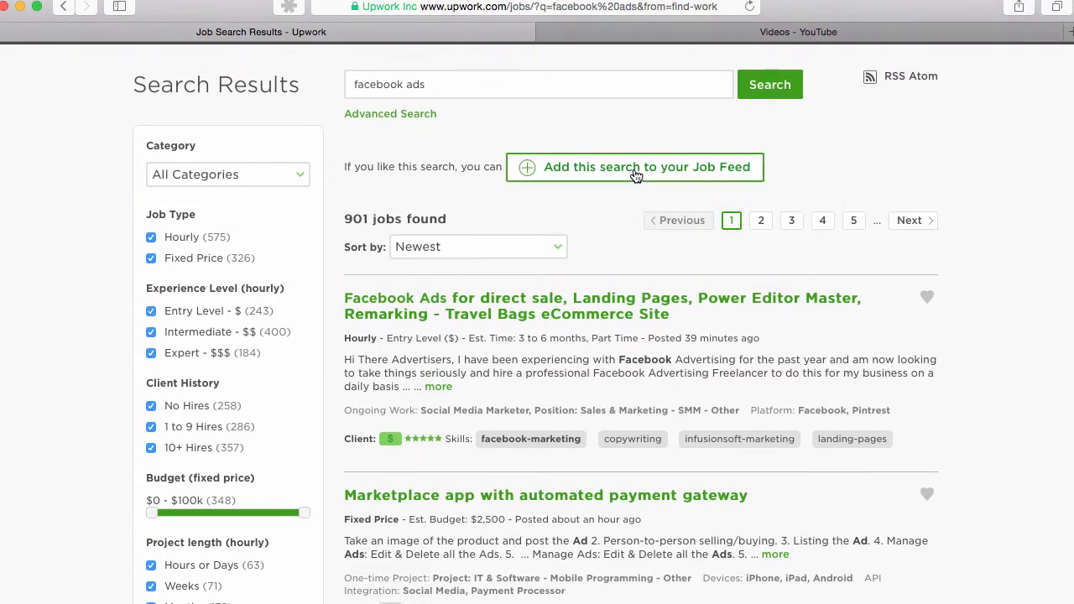
Add this search to the Job Feed under the name 'Facebook ads'.
{"action": "left_click", "coordinate": [634, 167]}
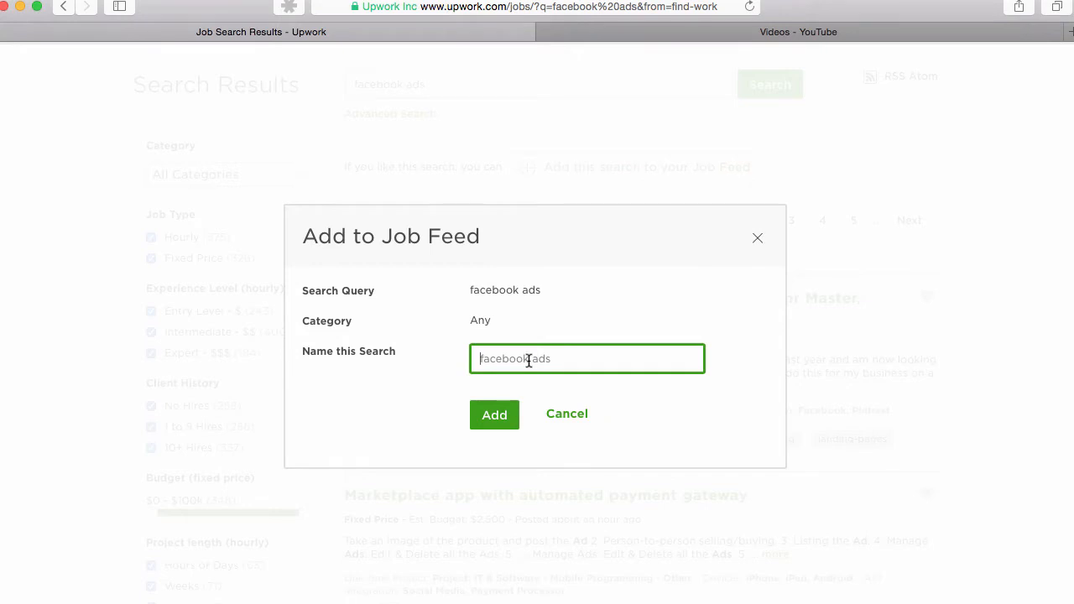
{"action": "type", "text": "Facebook ads"}
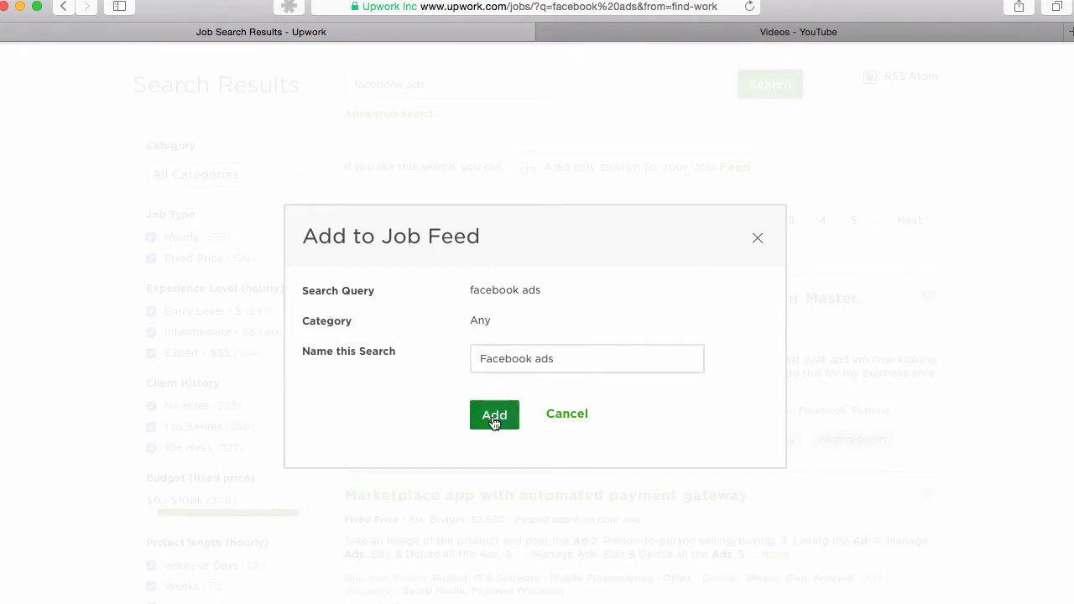
{"action": "left_click", "coordinate": [494, 415]}
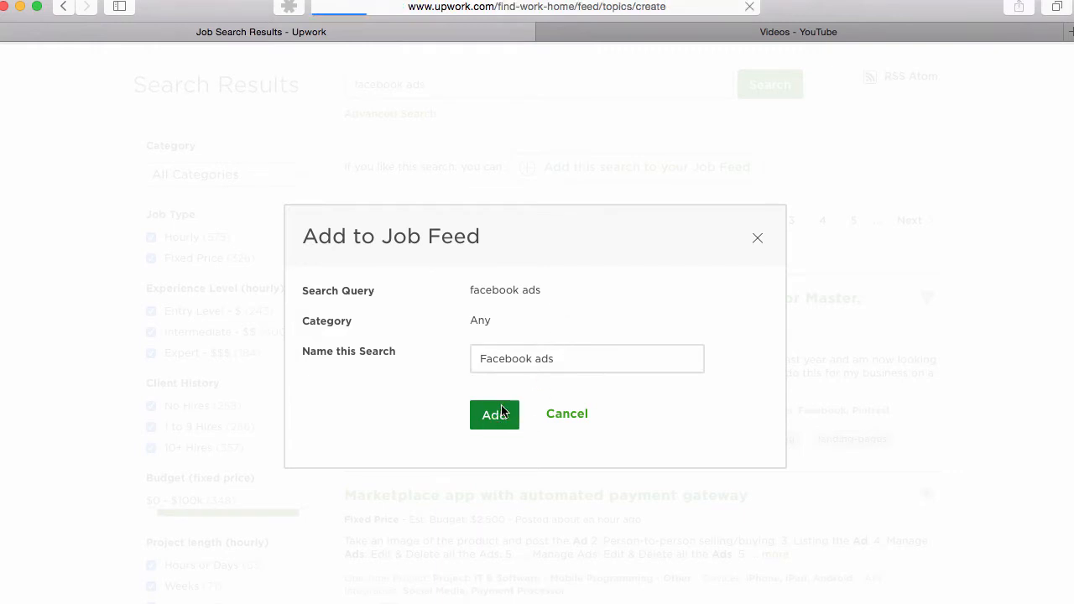
{"action": "left_click", "coordinate": [493, 415]}
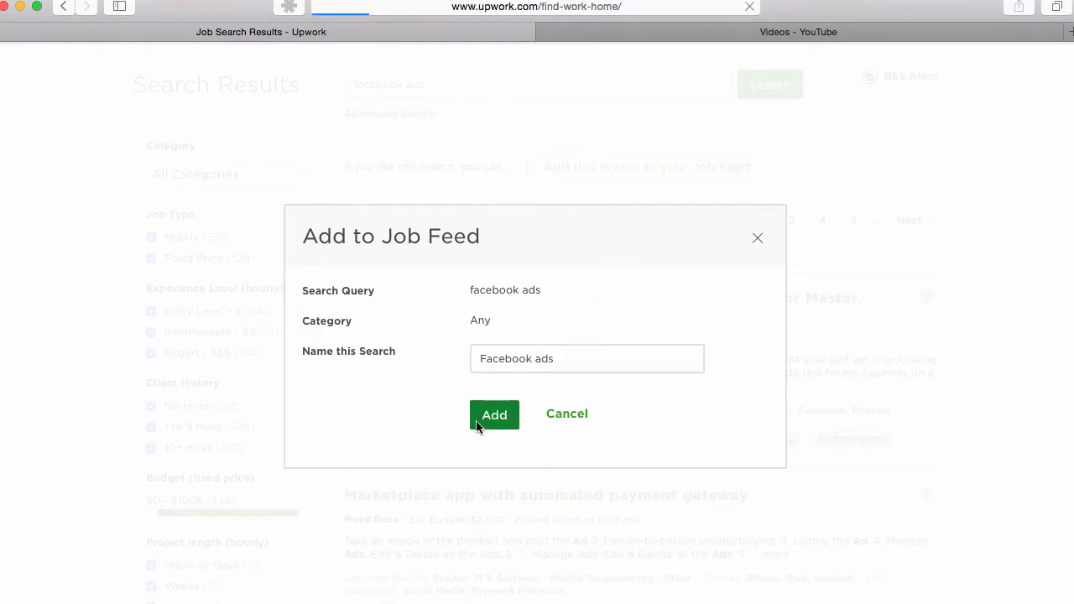
{"action": "left_click", "coordinate": [494, 415]}
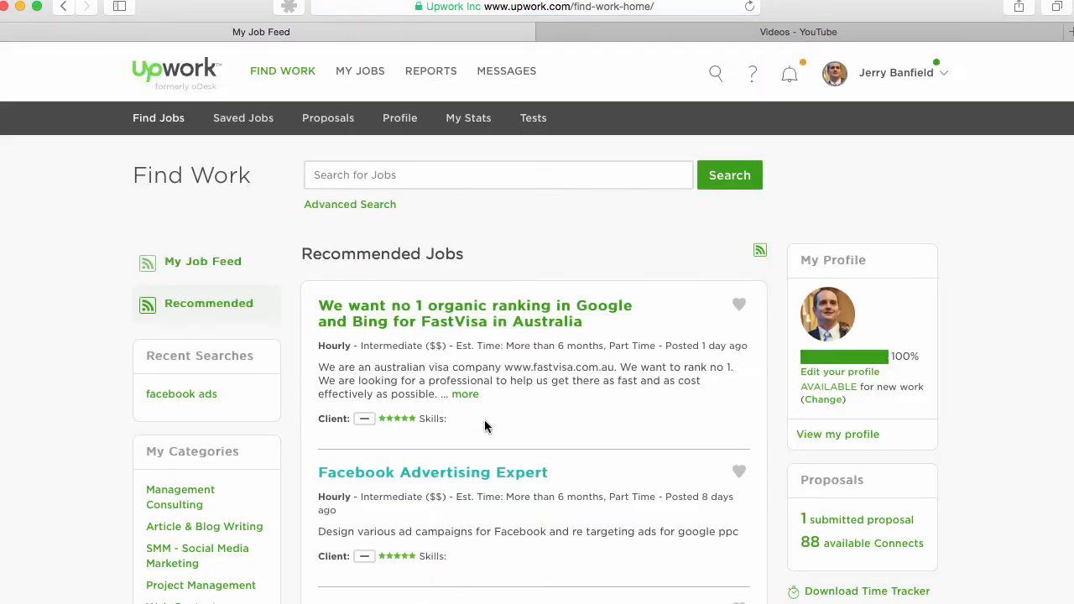
Search again for 'facebook ads' to list the 901 jobs by most relevant.
{"action": "left_click", "coordinate": [498, 174]}
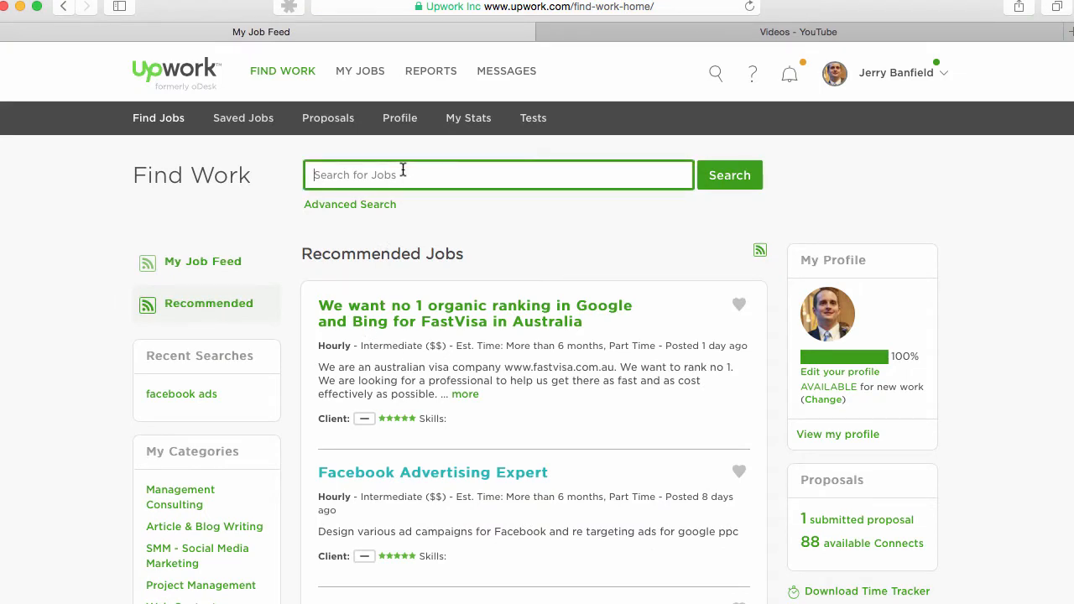
{"action": "type", "text": "facebook ads"}
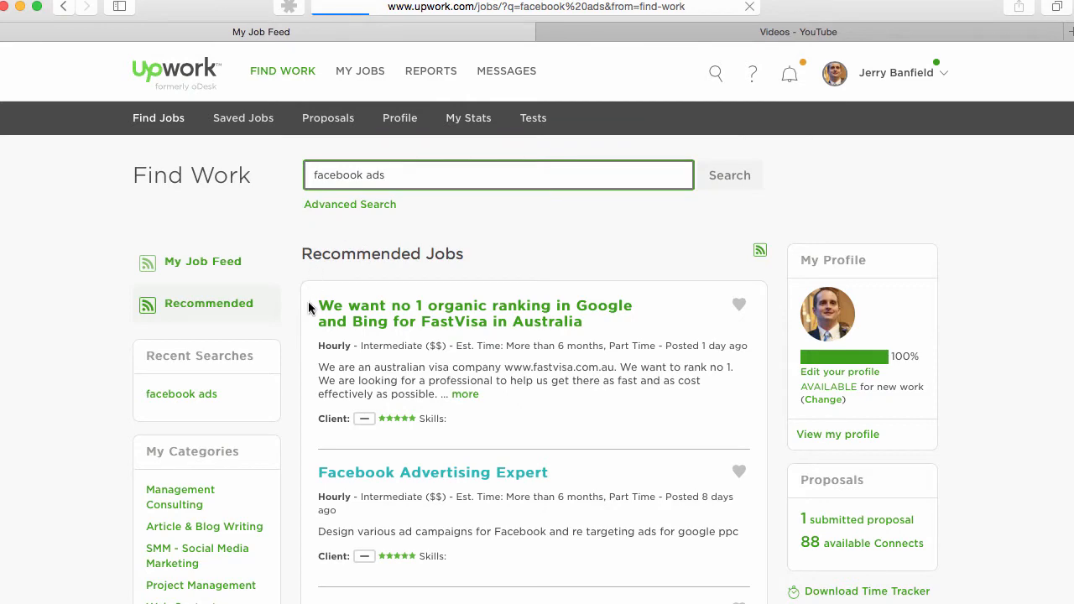
{"action": "left_click", "coordinate": [728, 175]}
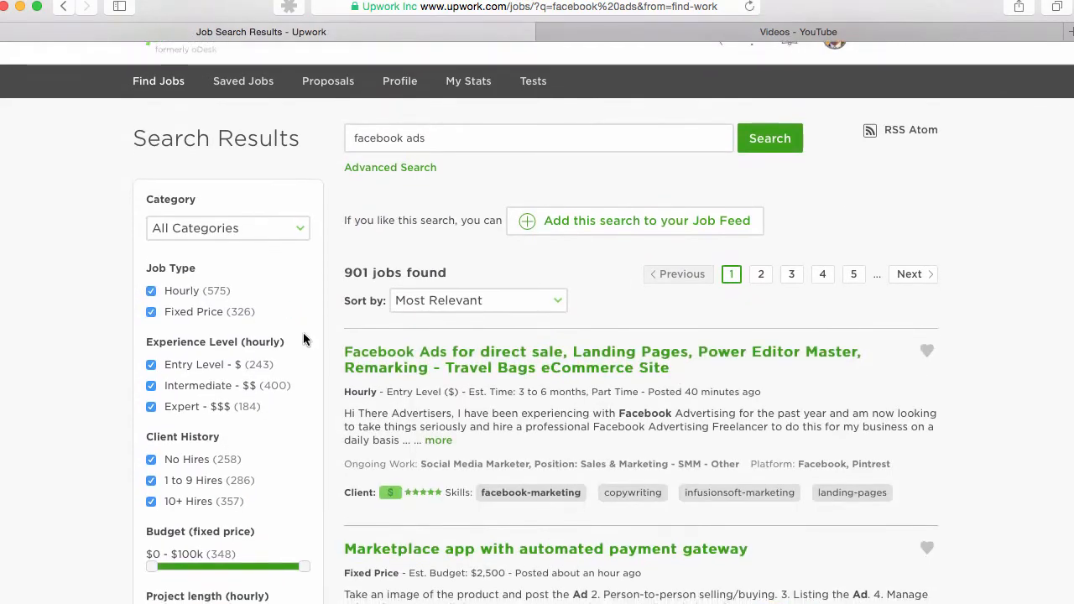
{"action": "scroll", "scroll_direction": "down", "scroll_amount": 3}
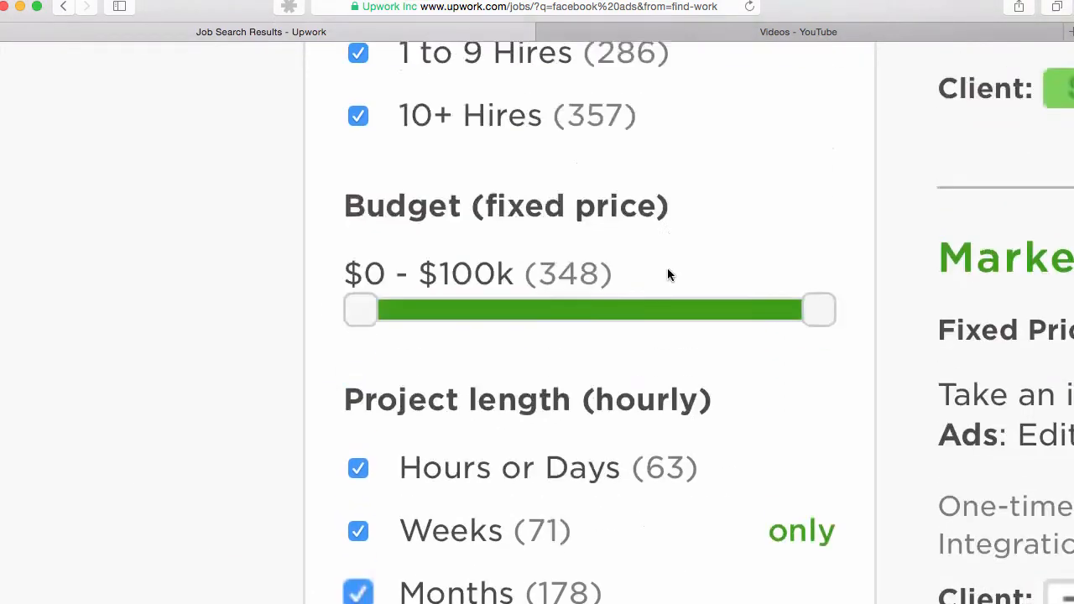
{"action": "scroll", "scroll_direction": "up", "scroll_amount": 3}
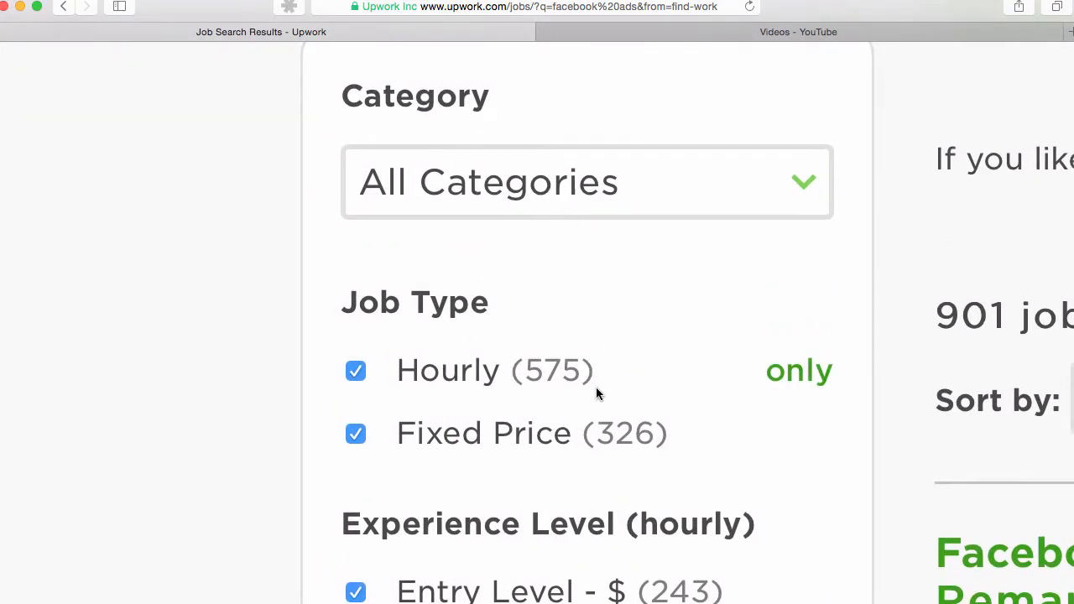
{"action": "mouse_move", "coordinate": [567, 409]}
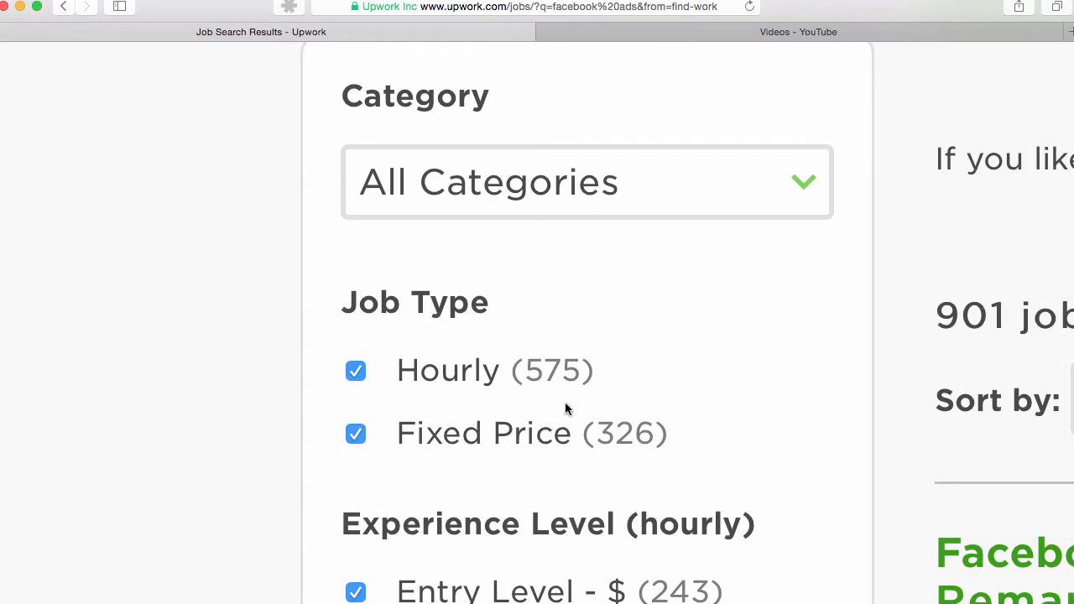
{"action": "mouse_move", "coordinate": [547, 452]}
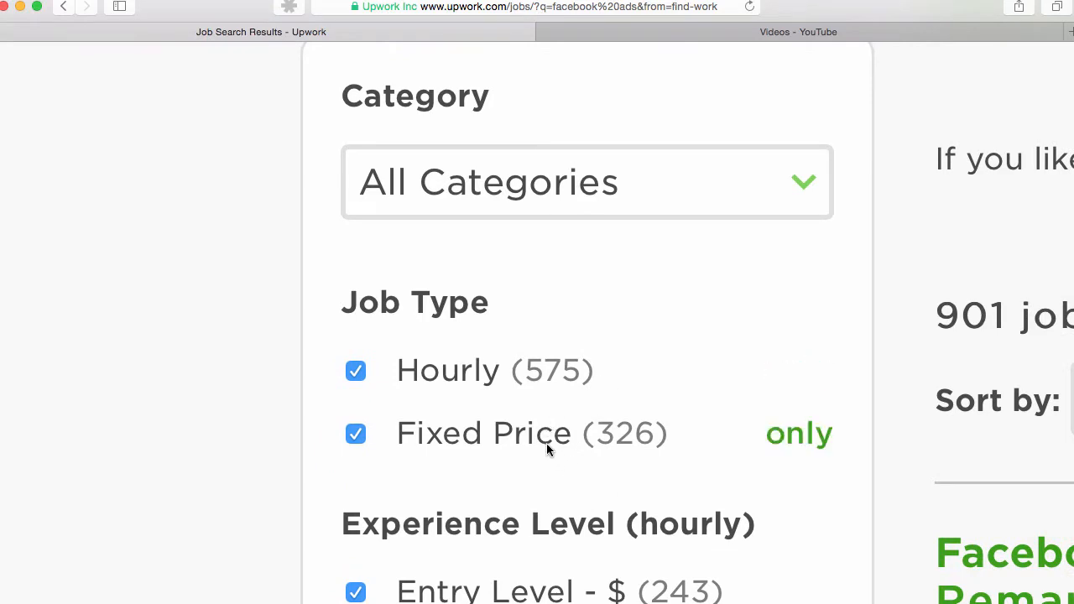
{"action": "mouse_move", "coordinate": [554, 442]}
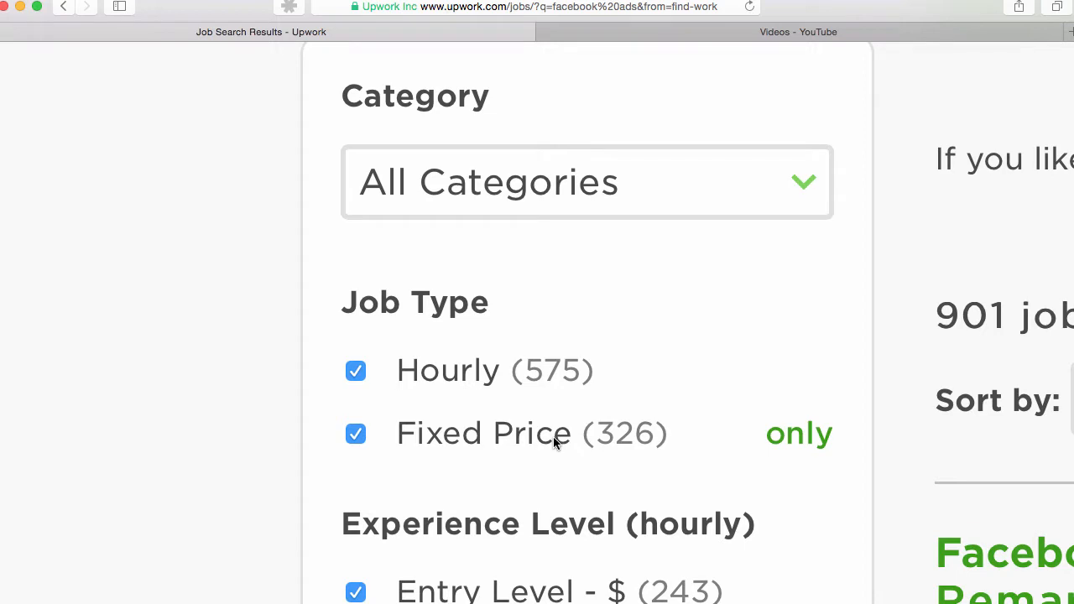
{"action": "mouse_move", "coordinate": [545, 443]}
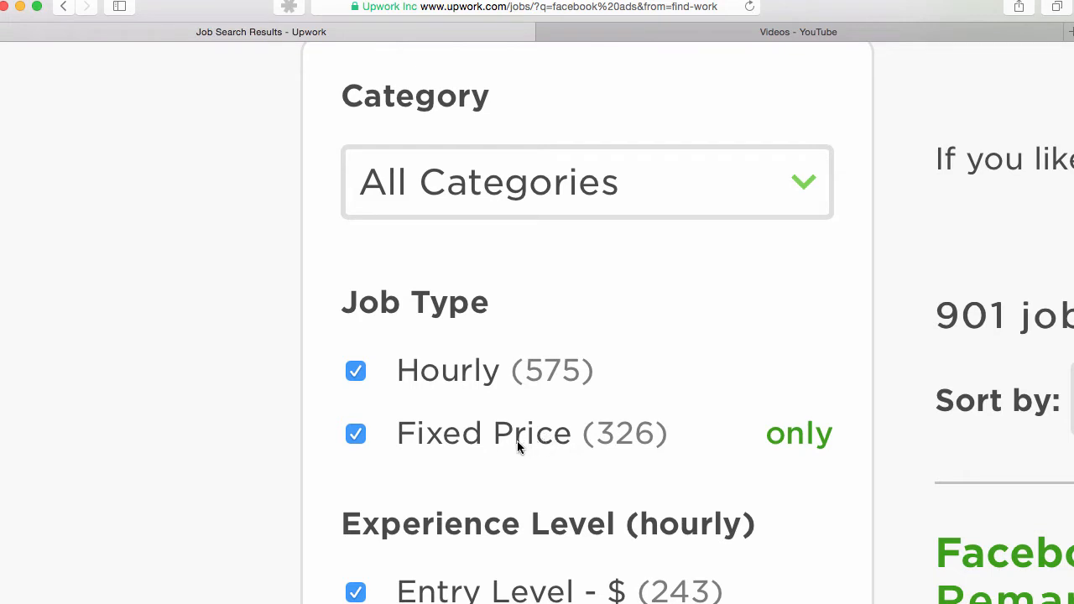
{"action": "mouse_move", "coordinate": [426, 432]}
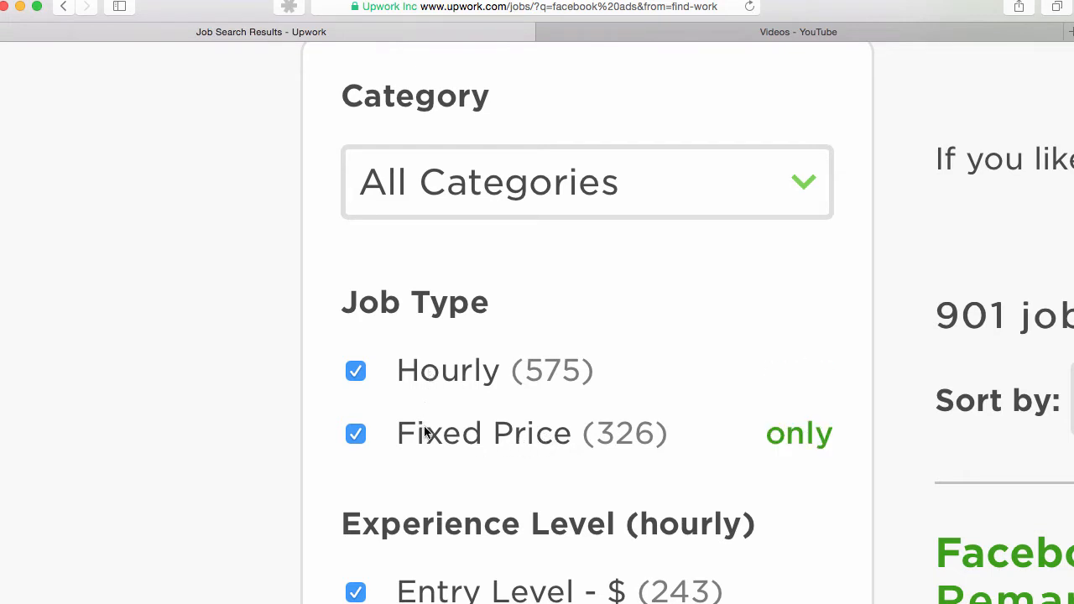
{"action": "mouse_move", "coordinate": [434, 439]}
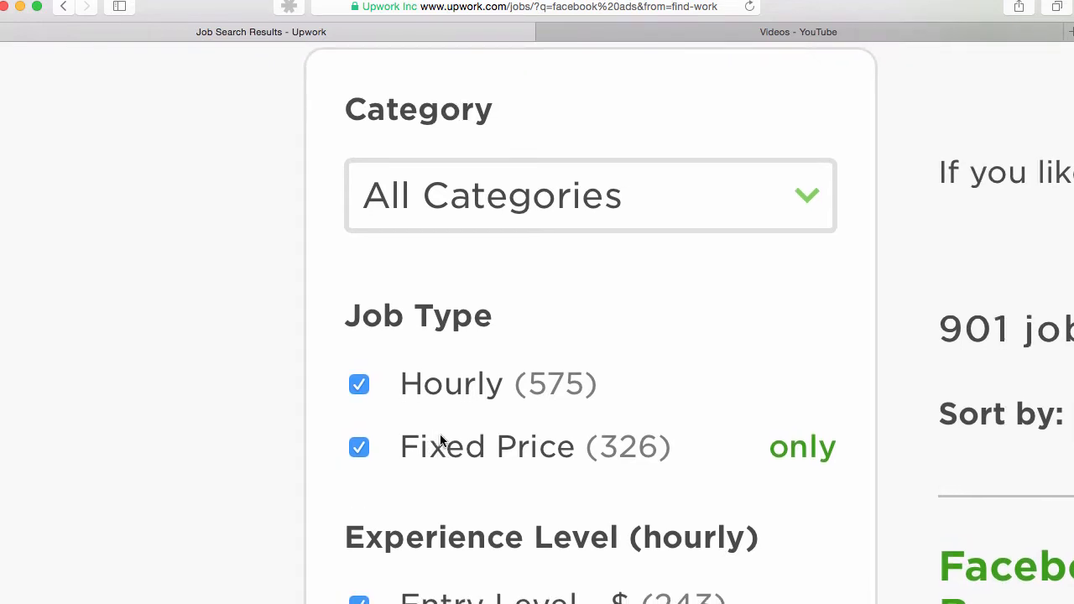
{"action": "mouse_move", "coordinate": [386, 439]}
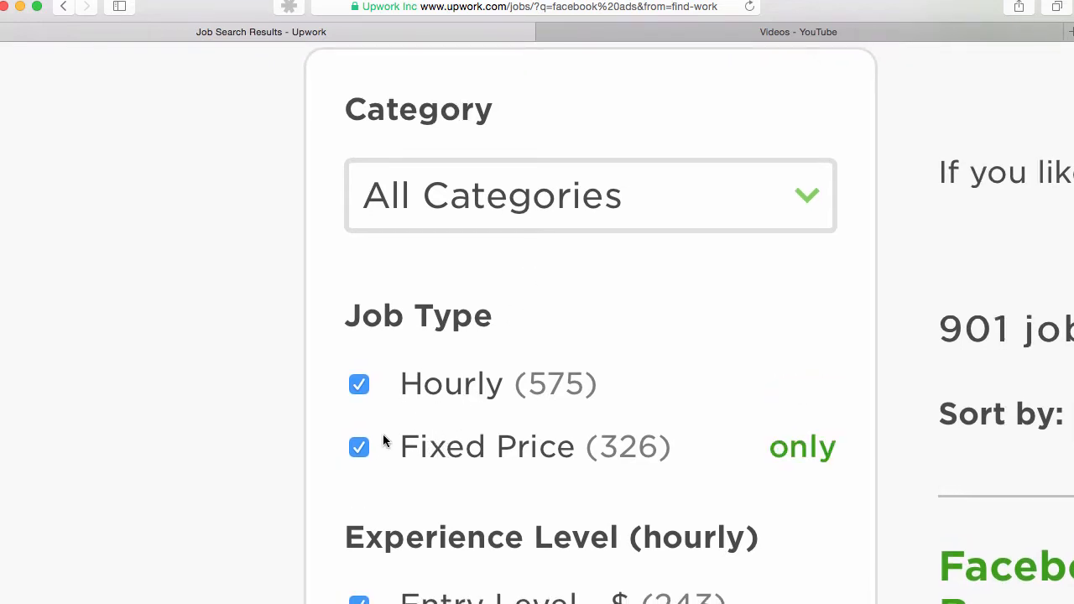
Uncheck Fixed Price, Entry Level and Intermediate, leaving 112 hourly expert jobs.
{"action": "left_click", "coordinate": [359, 446]}
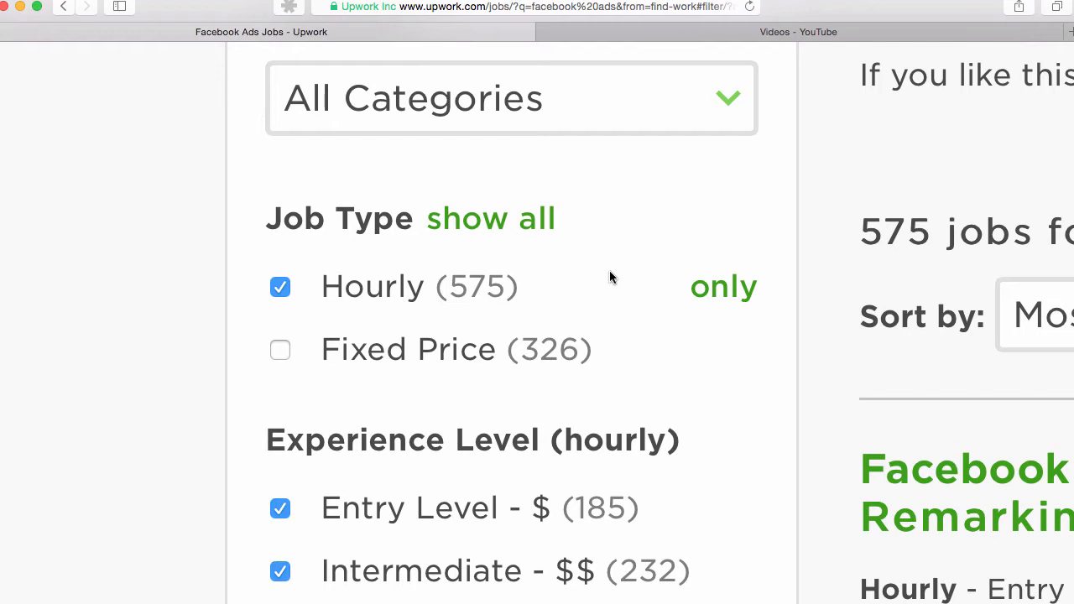
{"action": "mouse_move", "coordinate": [480, 304]}
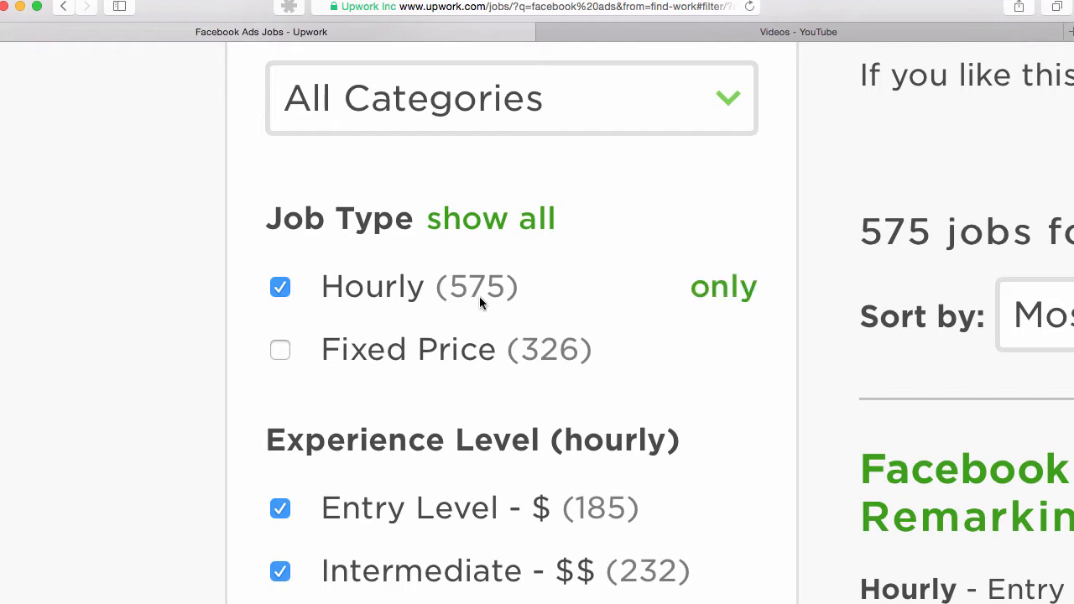
{"action": "scroll", "scroll_direction": "down", "scroll_amount": 3}
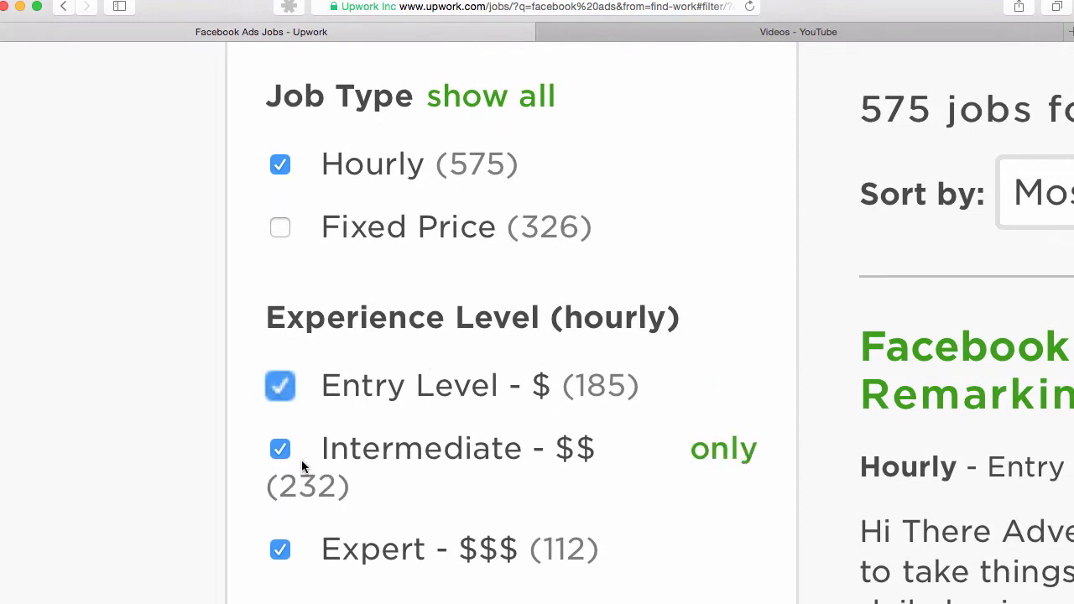
{"action": "left_click", "coordinate": [279, 448]}
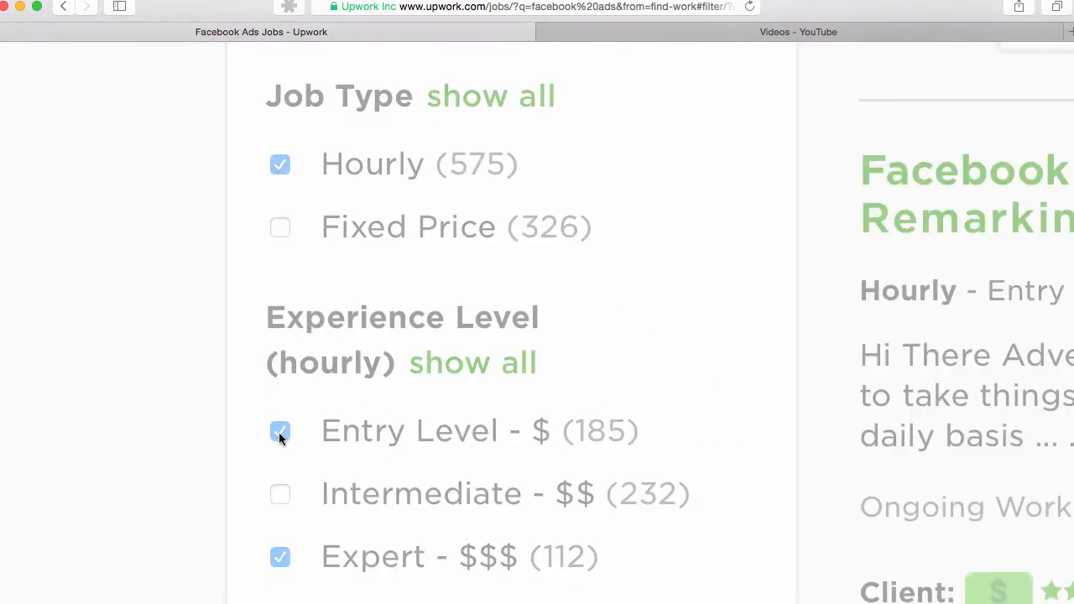
{"action": "left_click", "coordinate": [281, 430]}
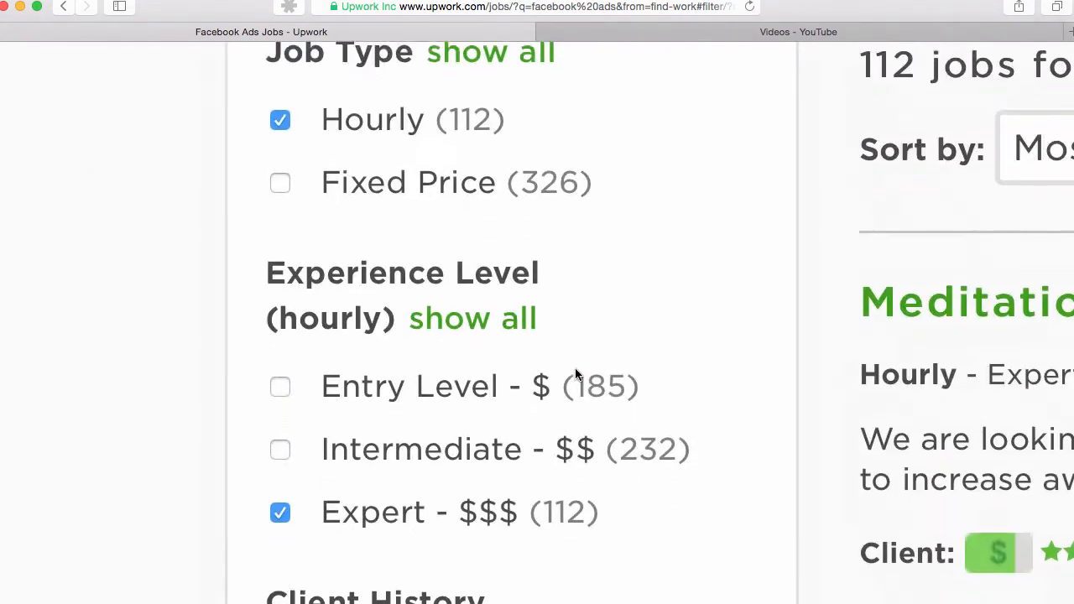
{"action": "scroll", "scroll_direction": "down", "scroll_amount": 3}
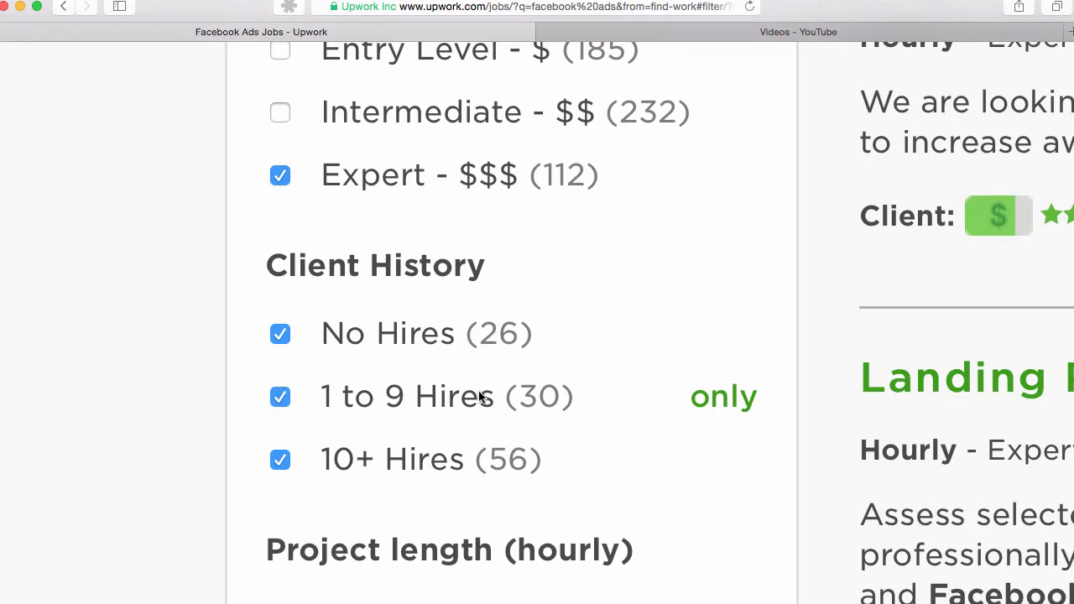
{"action": "mouse_move", "coordinate": [281, 332]}
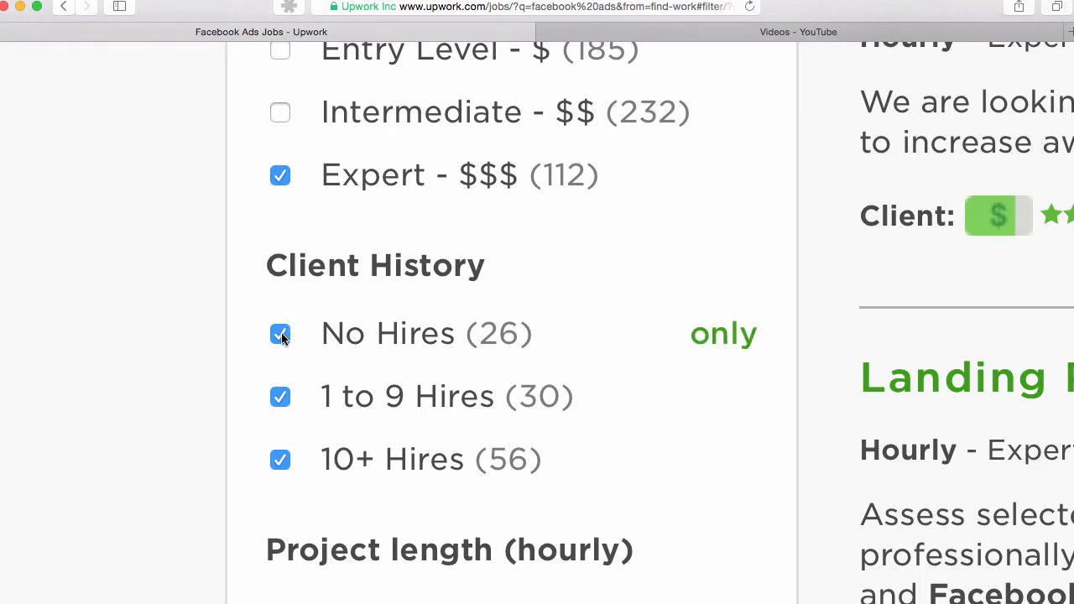
Uncheck No Hires under Client History, leaving 86 hourly expert jobs.
{"action": "left_click", "coordinate": [280, 333]}
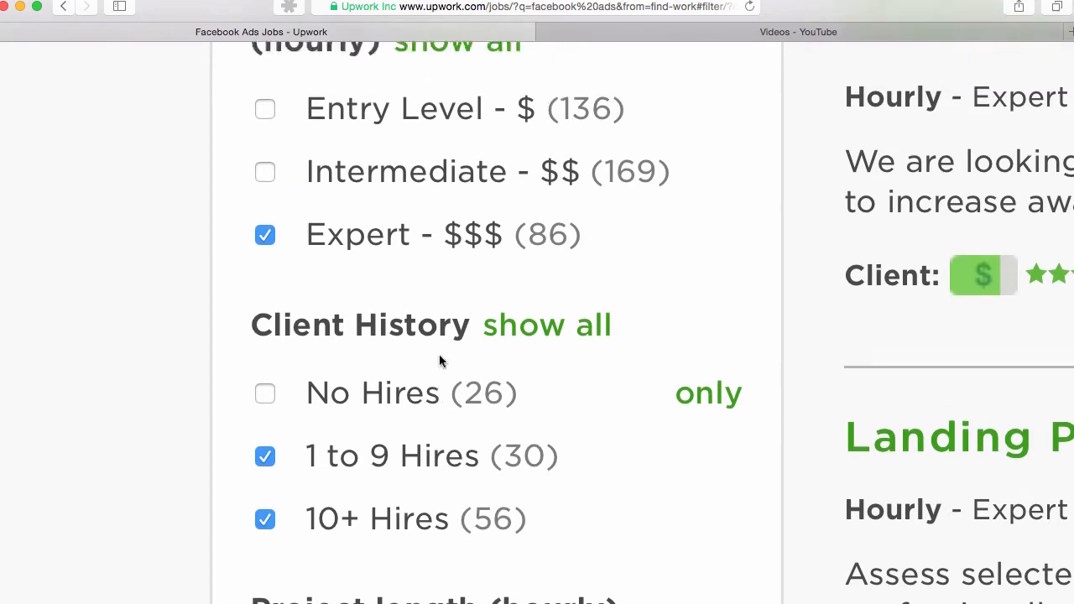
{"action": "scroll", "scroll_direction": "up", "scroll_amount": 3}
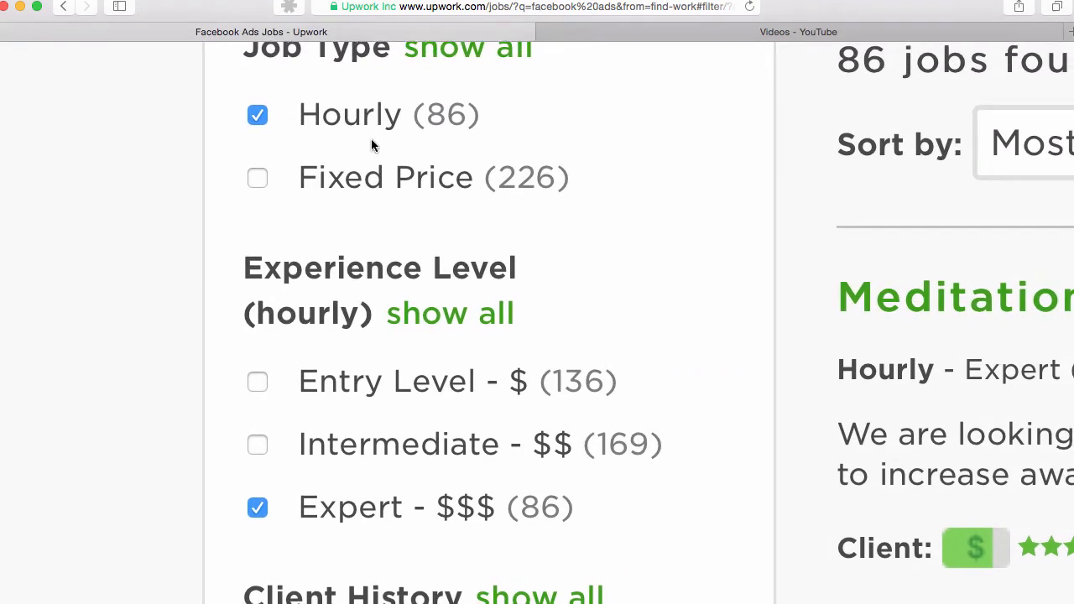
{"action": "scroll", "scroll_direction": "down", "scroll_amount": 3}
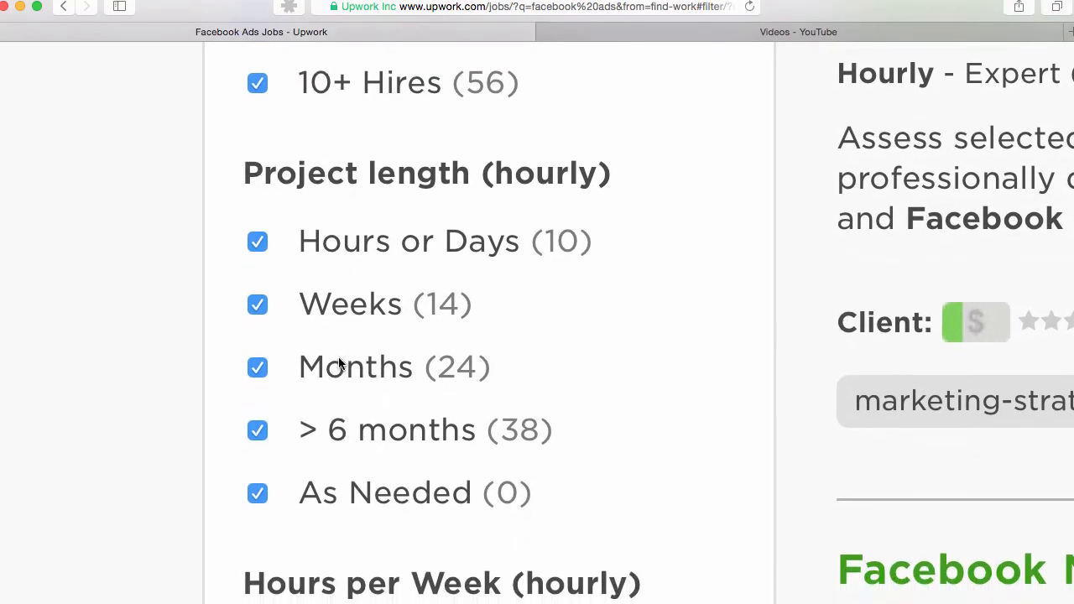
{"action": "scroll", "scroll_direction": "down", "scroll_amount": 3}
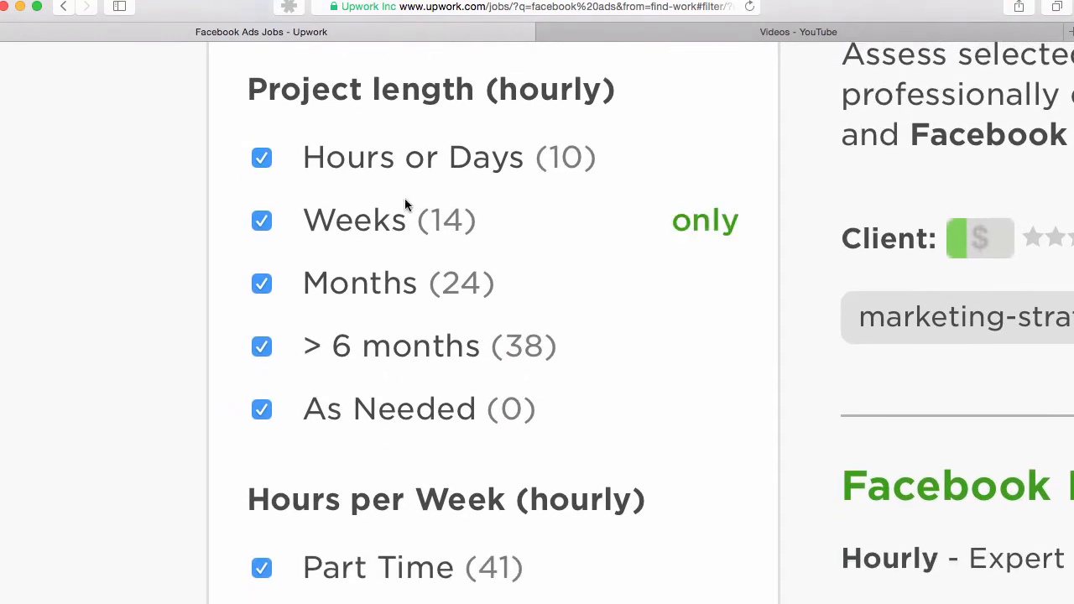
{"action": "scroll", "scroll_direction": "down", "scroll_amount": 3}
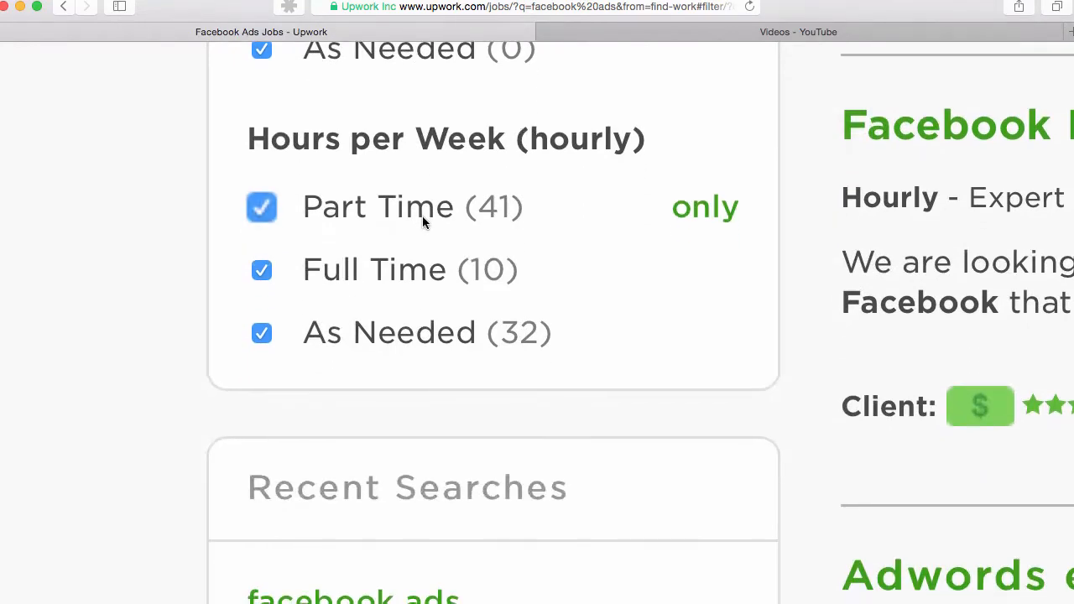
{"action": "scroll", "scroll_direction": "down", "scroll_amount": 3}
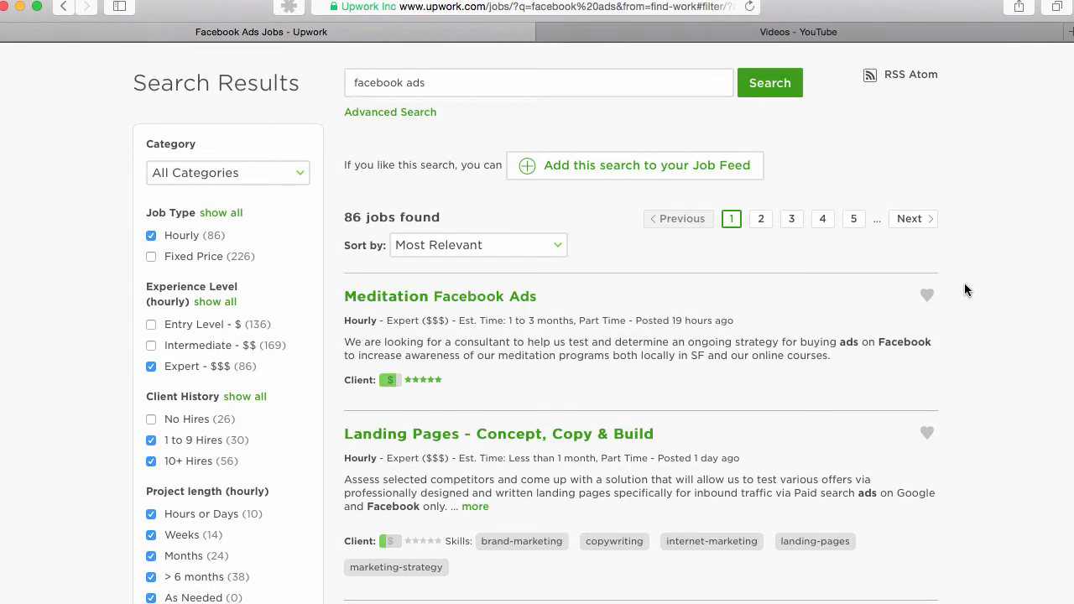
{"action": "mouse_move", "coordinate": [436, 339]}
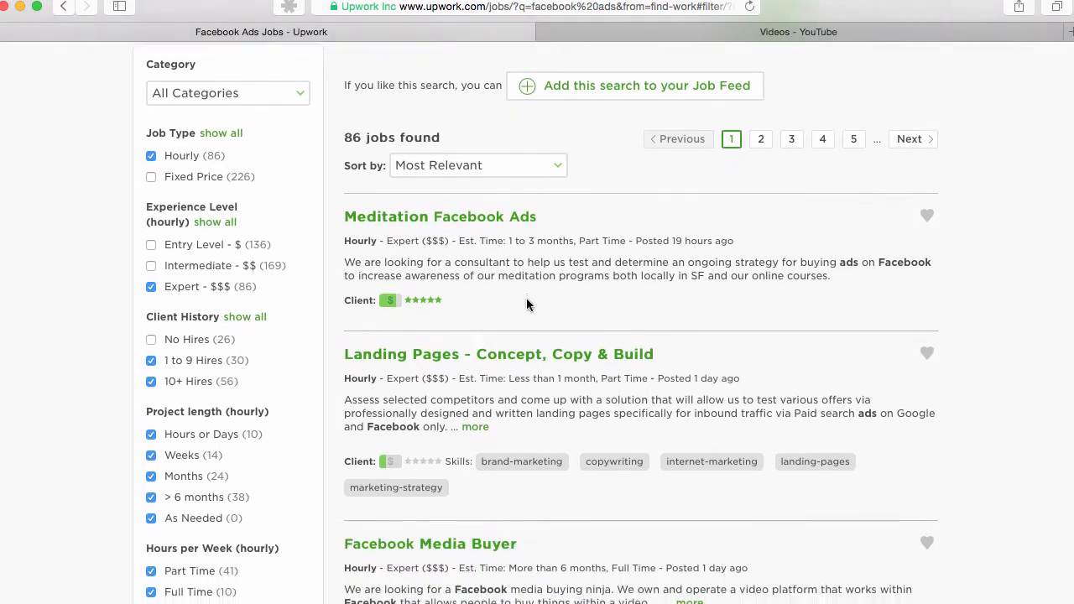
{"action": "scroll", "scroll_direction": "down", "scroll_amount": 3}
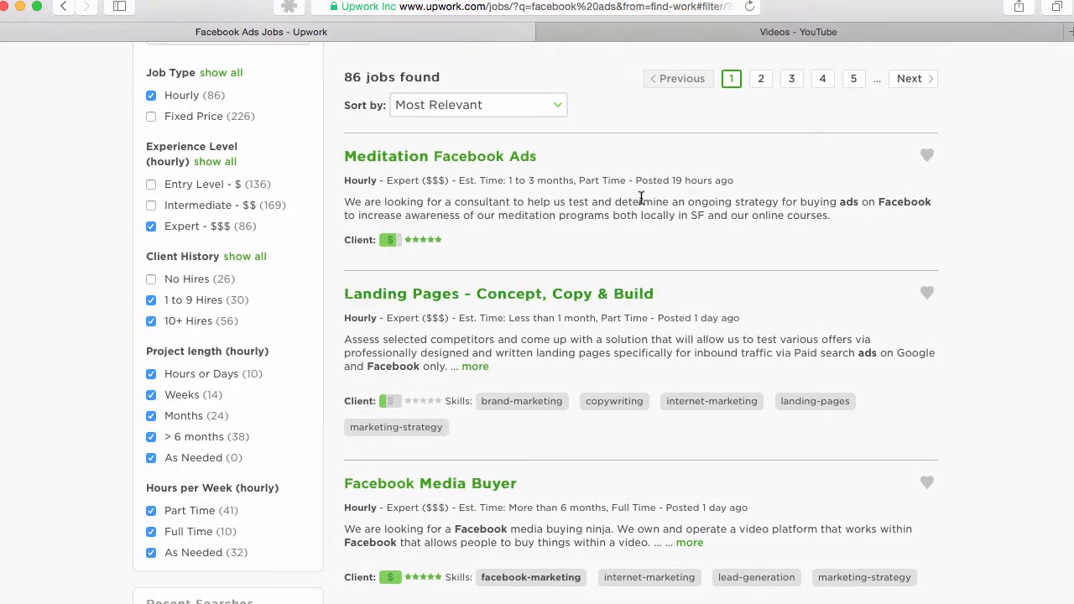
{"action": "scroll", "scroll_direction": "up", "scroll_amount": 3}
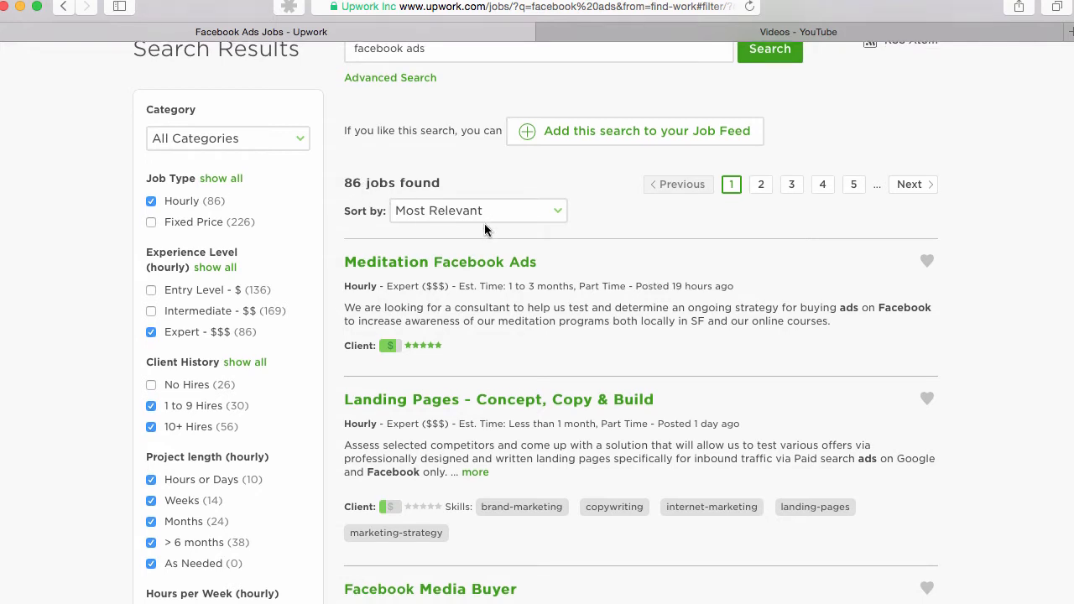
{"action": "scroll", "scroll_direction": "down", "scroll_amount": 3}
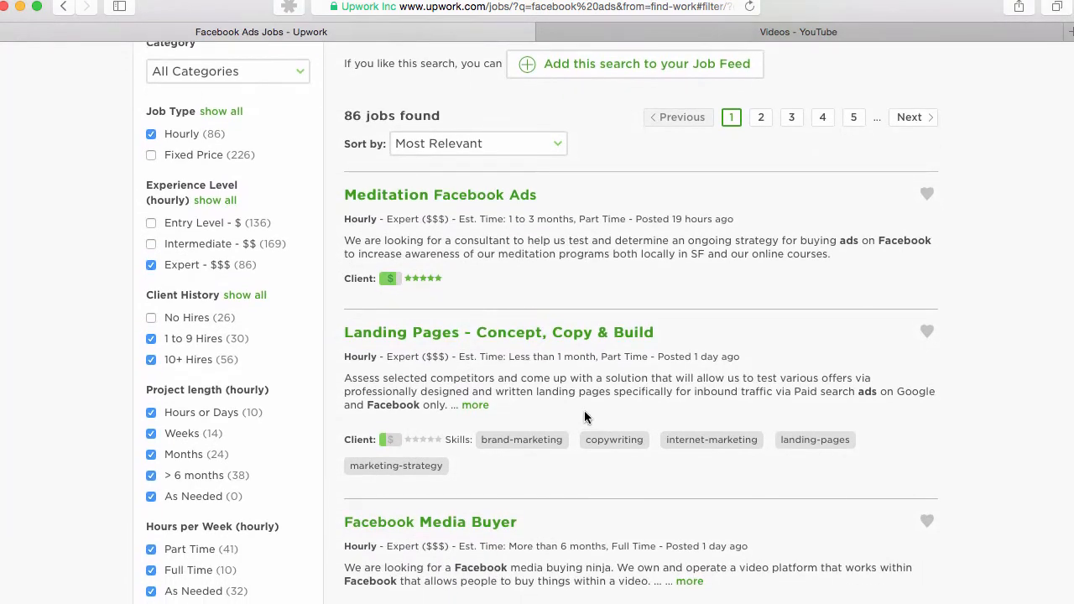
{"action": "scroll", "scroll_direction": "down", "scroll_amount": 3}
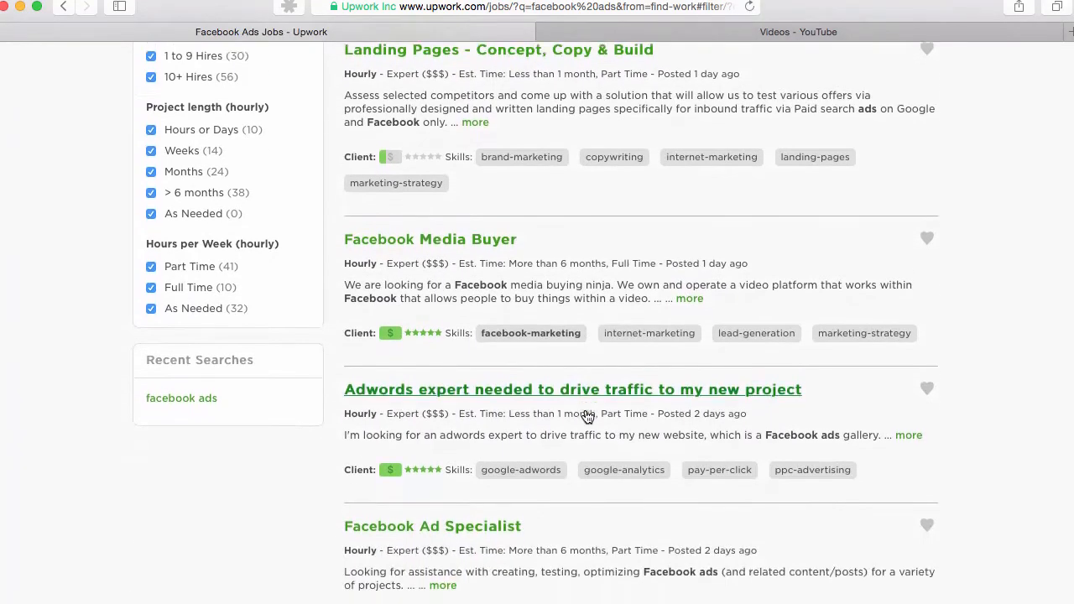
{"action": "scroll", "scroll_direction": "down", "scroll_amount": 3}
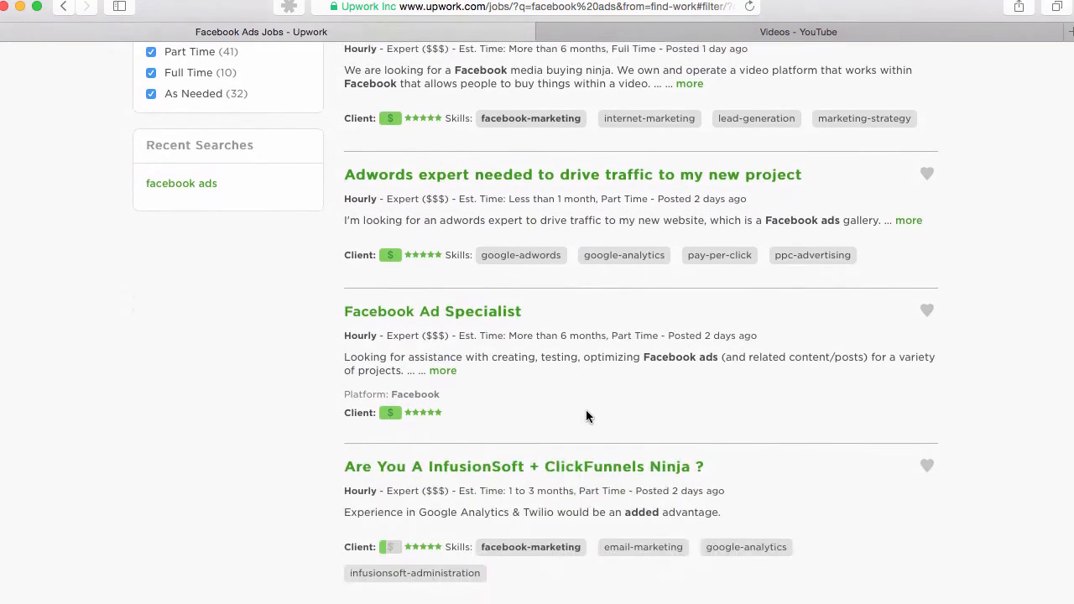
{"action": "scroll", "scroll_direction": "down", "scroll_amount": 3}
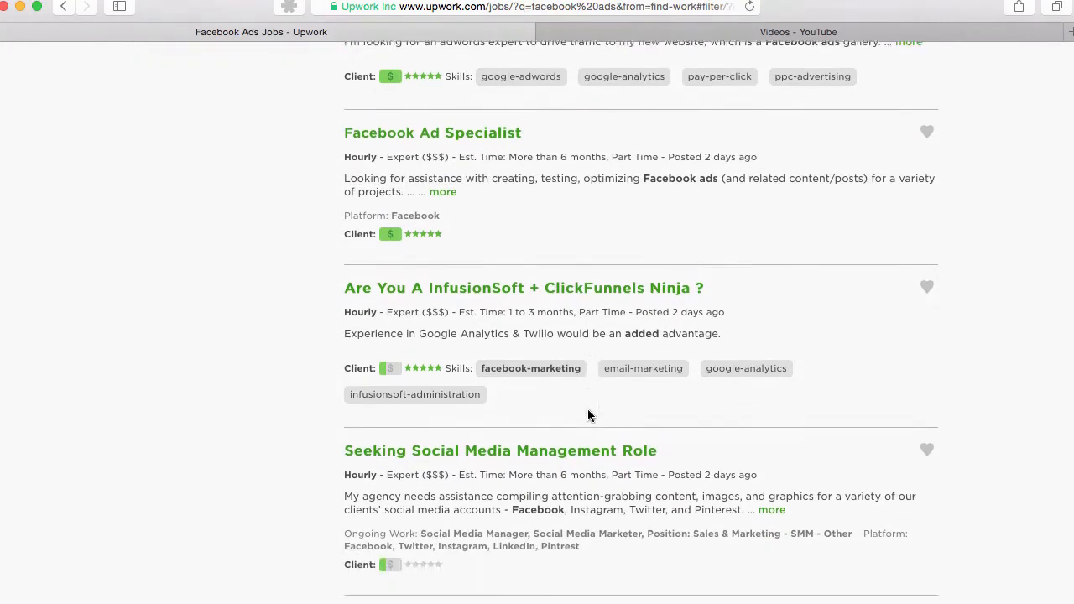
{"action": "scroll", "scroll_direction": "down", "scroll_amount": 3}
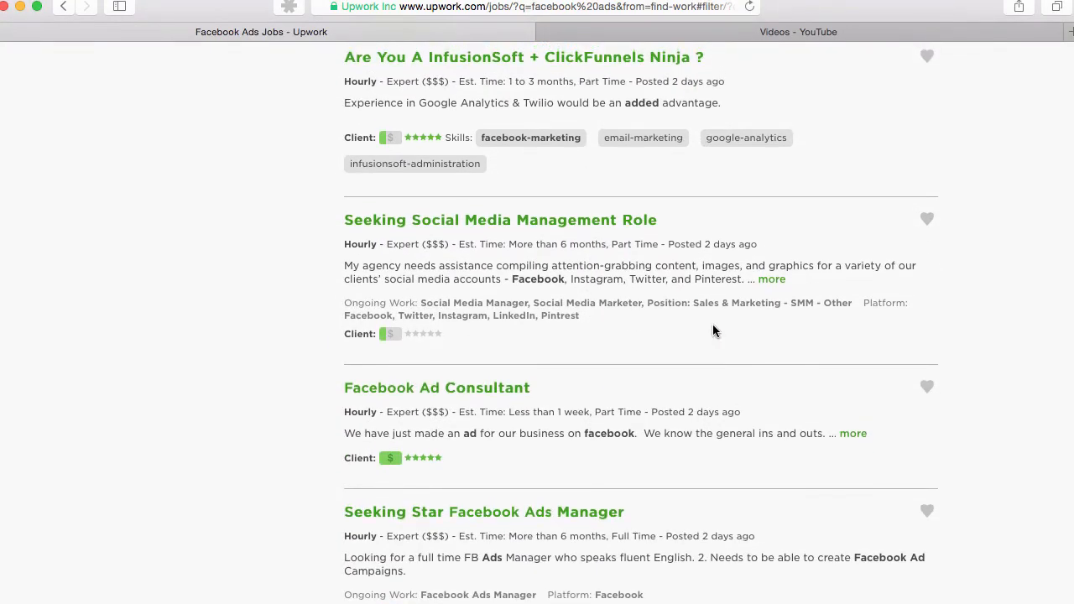
{"action": "scroll", "scroll_direction": "down", "scroll_amount": 3}
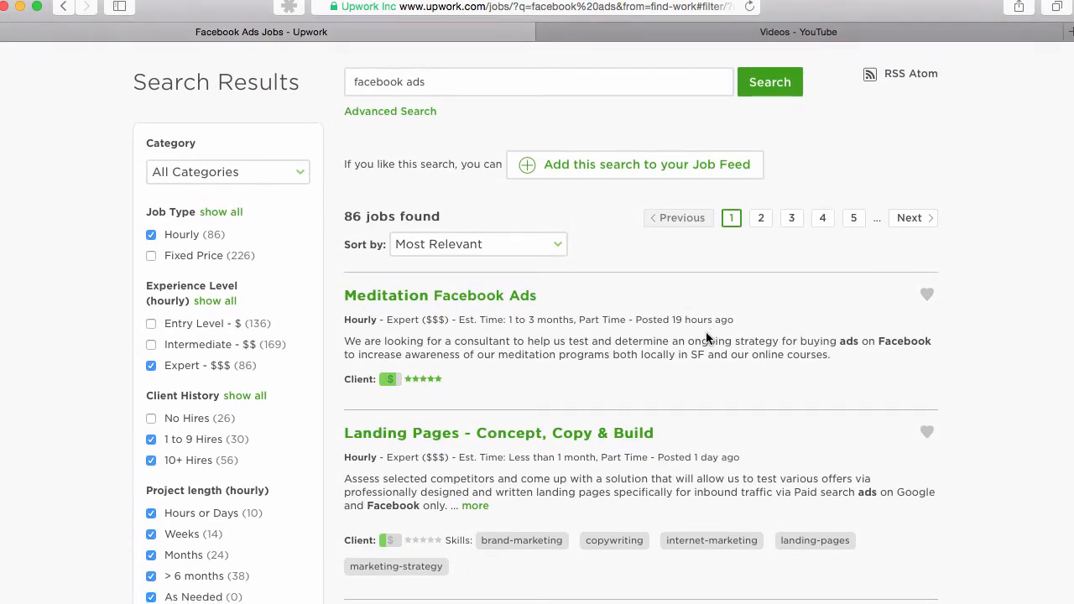
{"action": "mouse_move", "coordinate": [447, 281]}
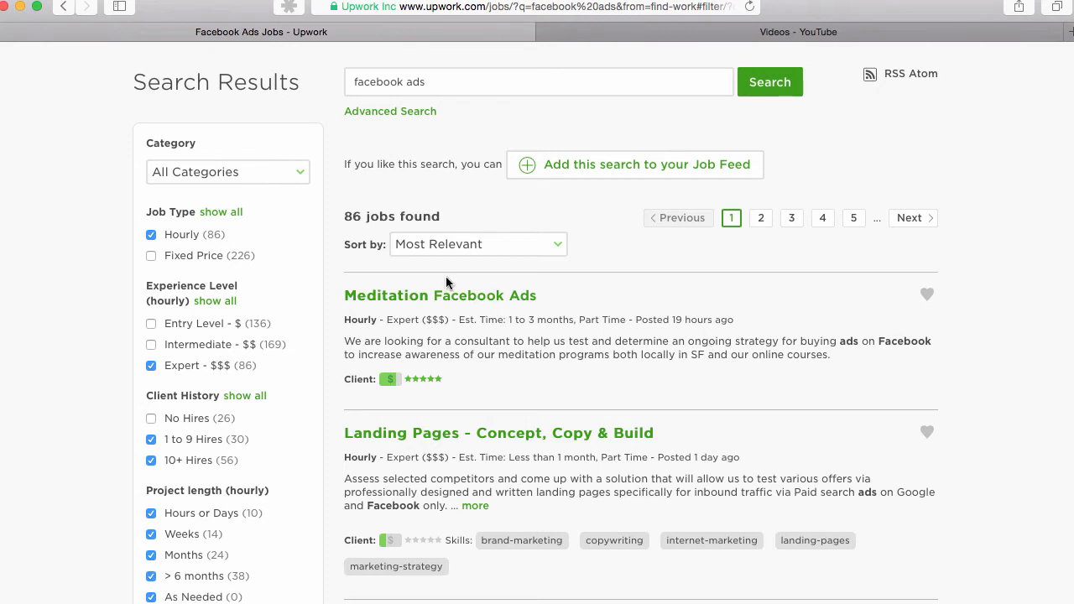
{"action": "mouse_move", "coordinate": [231, 265]}
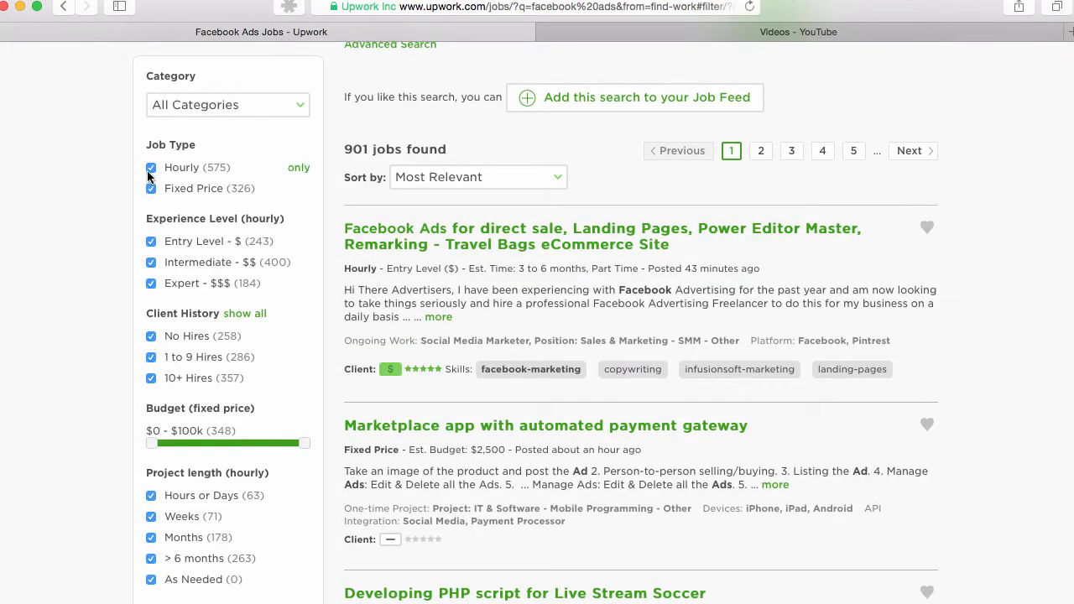
Show Fixed Price only and uncheck No Hires and 1-9 Hires, leaving 110 jobs.
{"action": "left_click", "coordinate": [151, 168]}
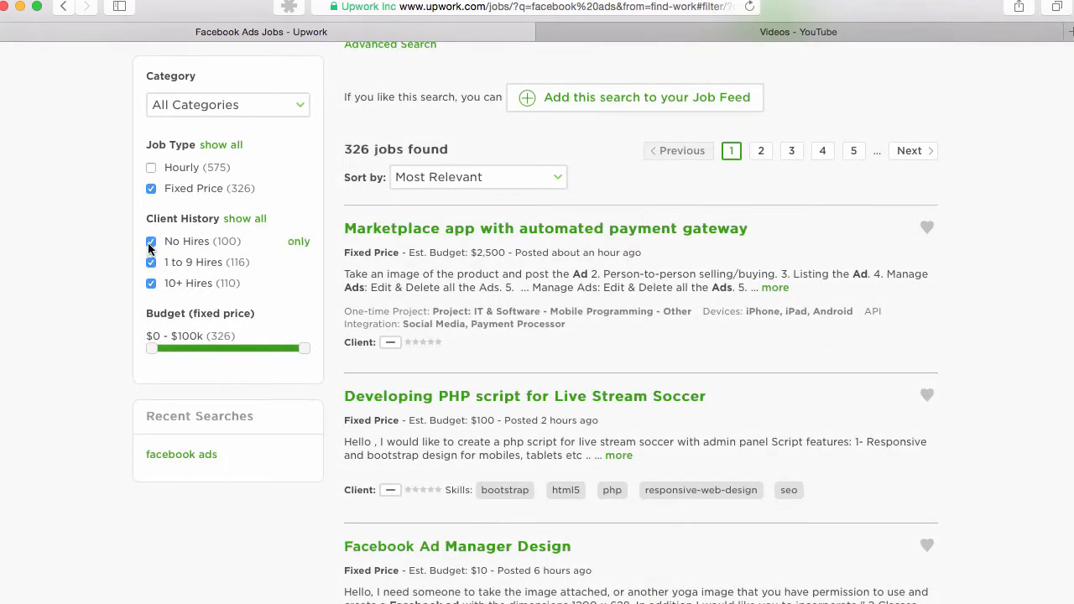
{"action": "left_click", "coordinate": [151, 242]}
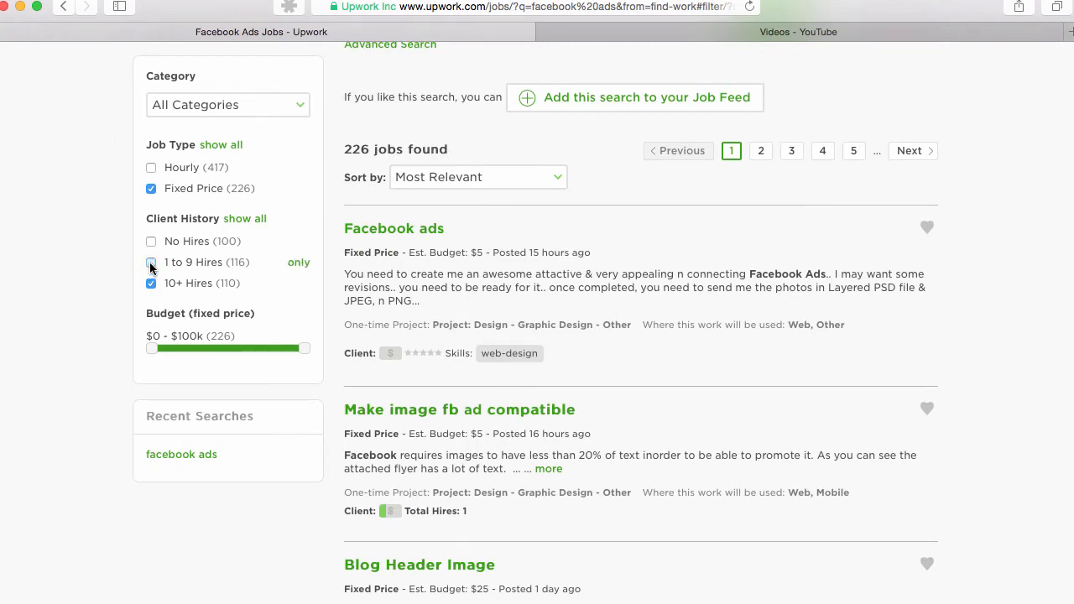
{"action": "left_click", "coordinate": [151, 261]}
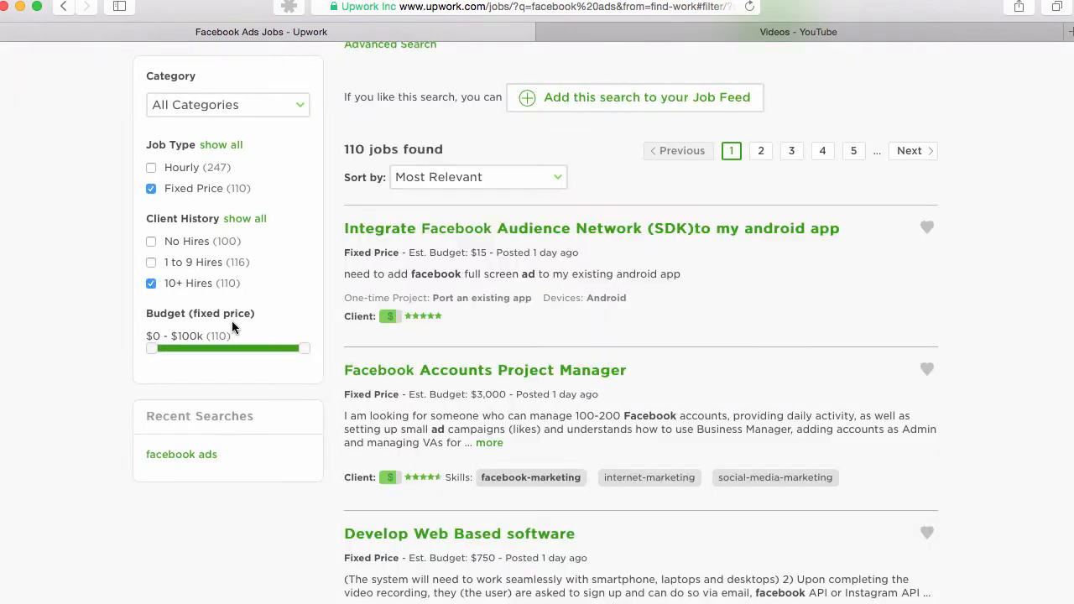
{"action": "mouse_move", "coordinate": [319, 342]}
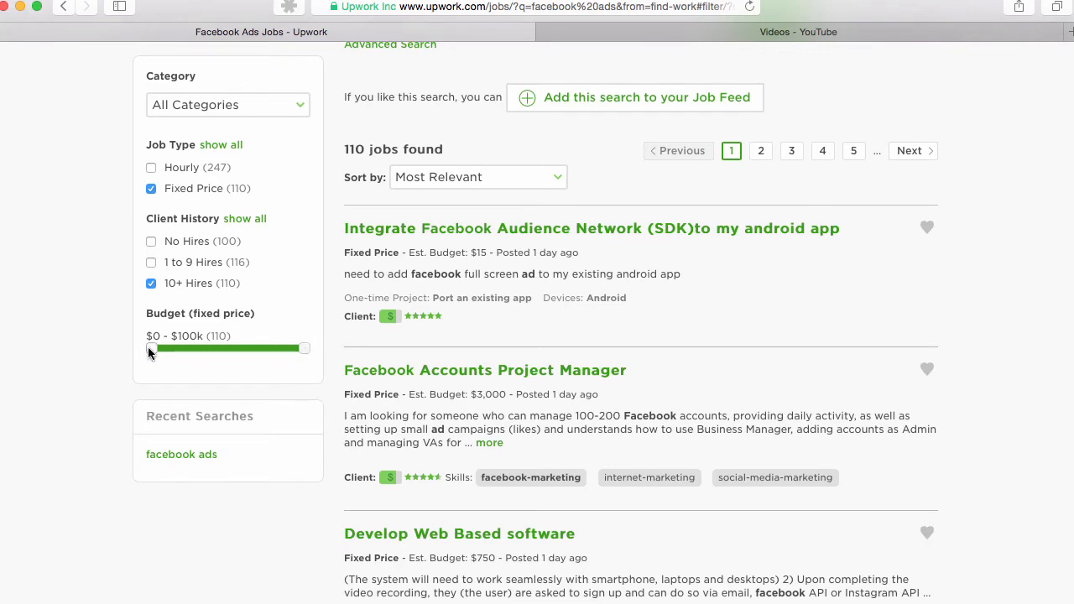
Set the fixed-price budget slider to $250 - $100k, leaving 41 jobs.
{"action": "left_click_drag", "start_coordinate": [150, 347], "coordinate": [177, 347]}
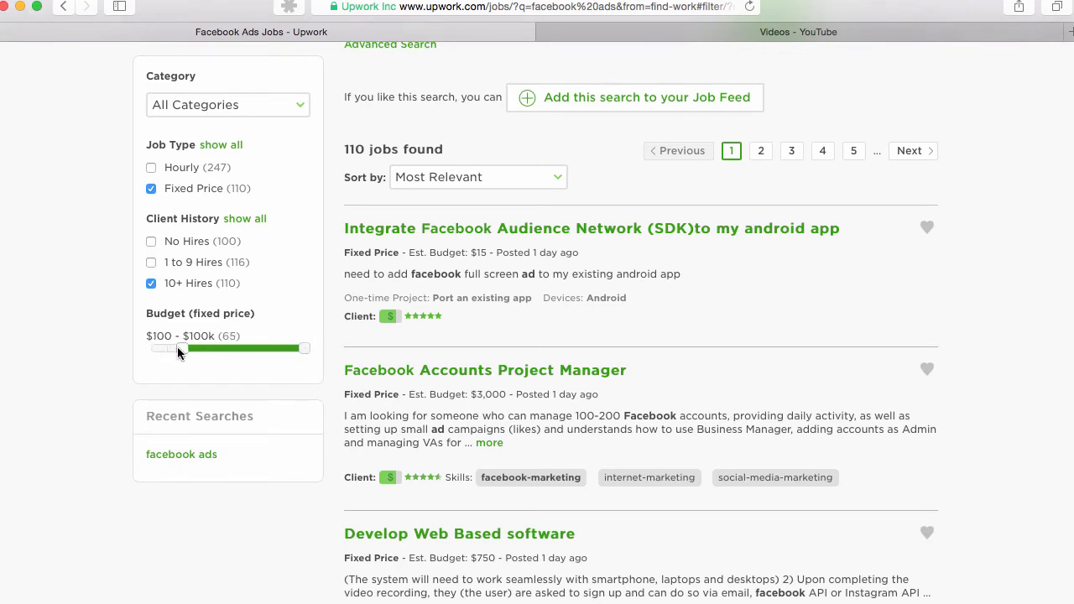
{"action": "left_click_drag", "start_coordinate": [150, 347], "coordinate": [198, 348]}
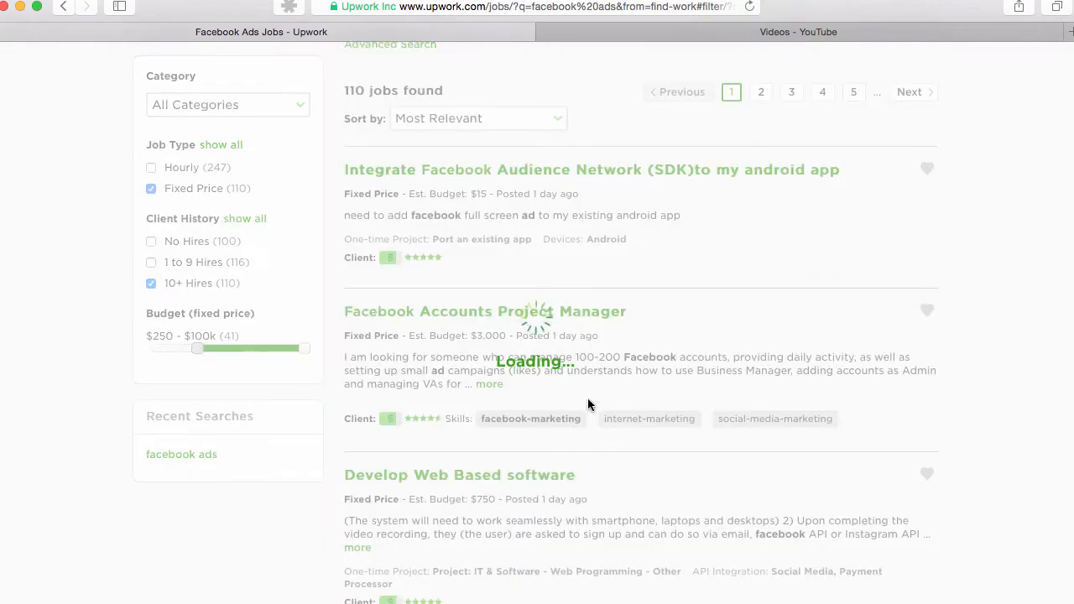
{"action": "mouse_move", "coordinate": [765, 345]}
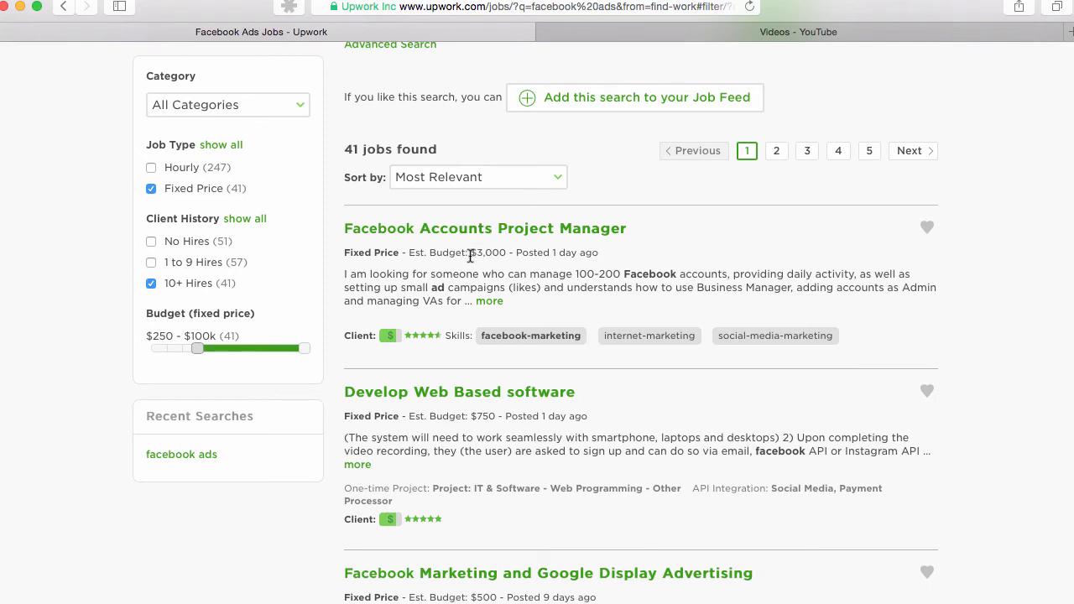
{"action": "mouse_move", "coordinate": [460, 269]}
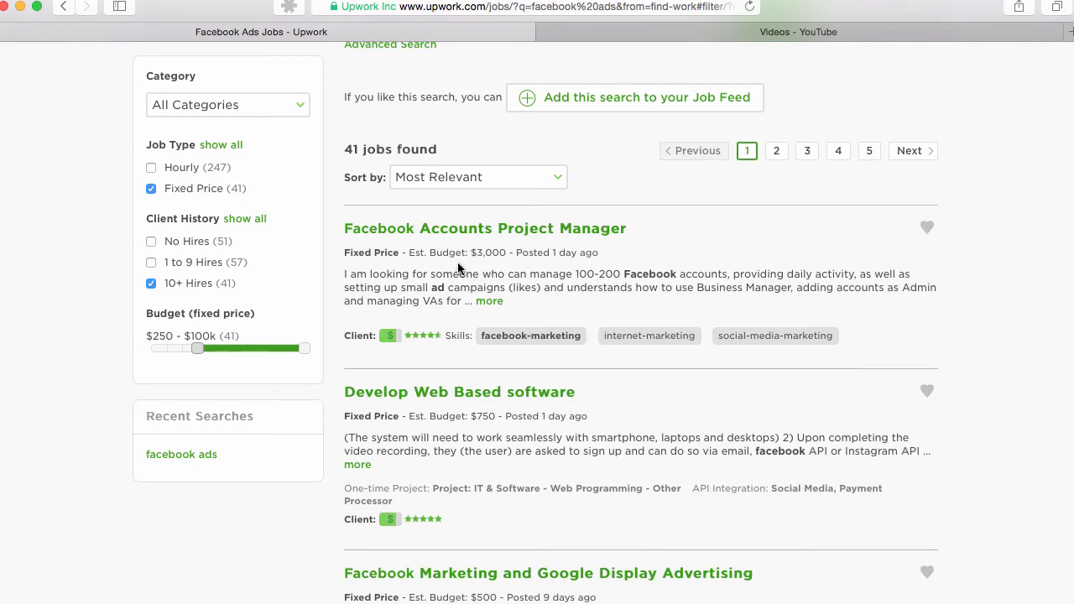
{"action": "scroll", "scroll_direction": "down", "scroll_amount": 3}
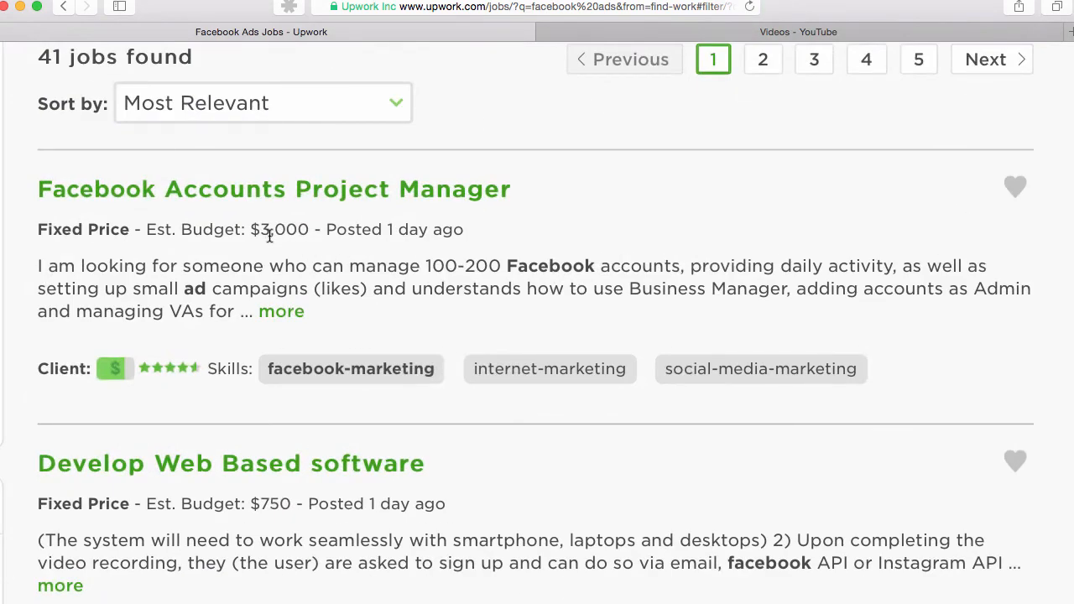
{"action": "mouse_move", "coordinate": [567, 314]}
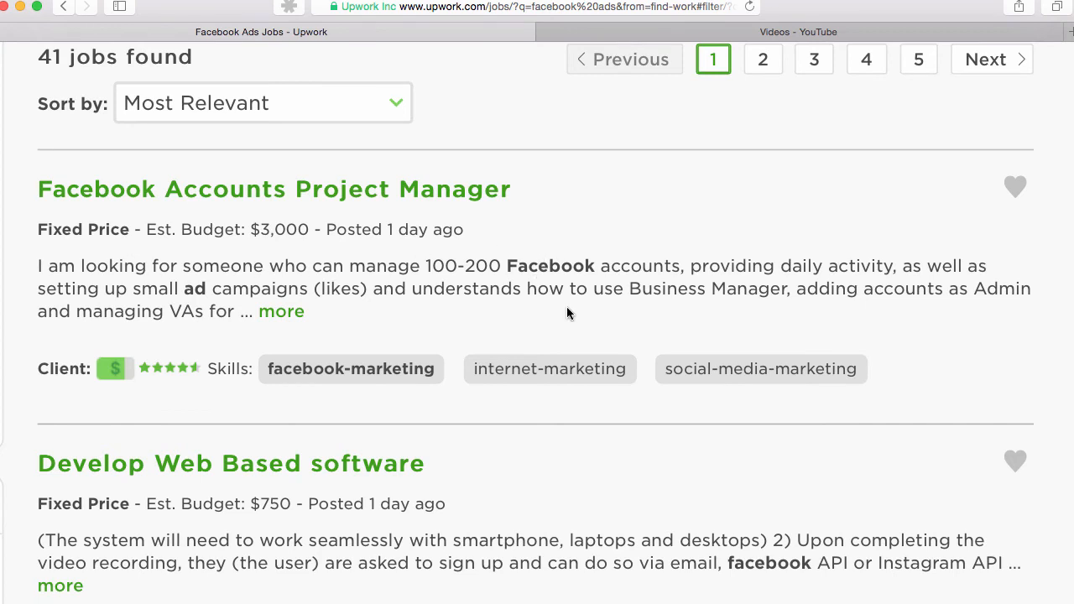
{"action": "mouse_move", "coordinate": [520, 305]}
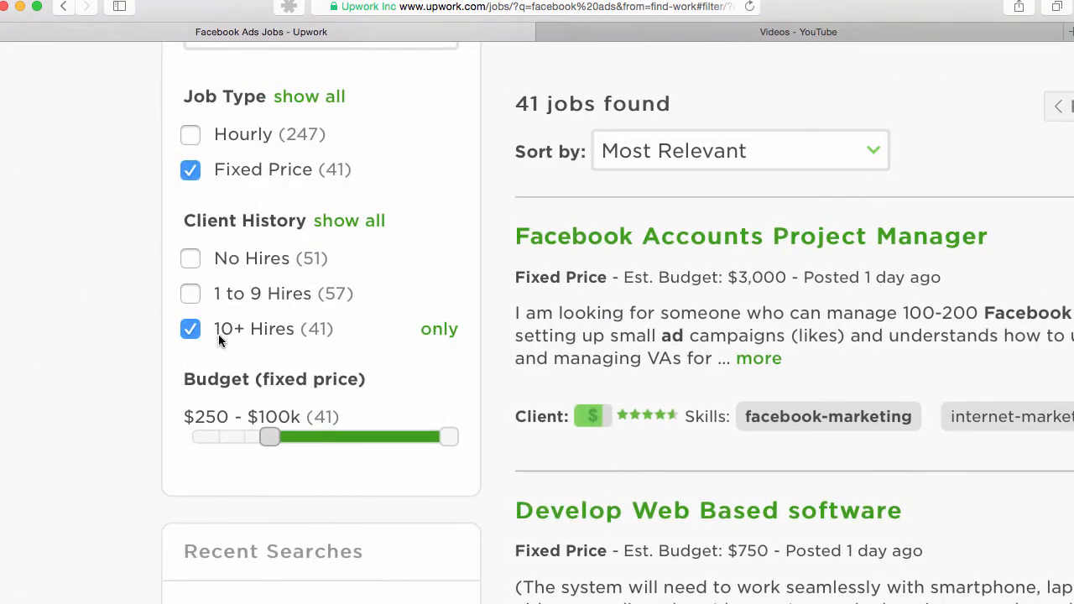
Reset the budget minimum to $0, restoring 110 jobs, and scroll the results.
{"action": "left_click_drag", "start_coordinate": [268, 437], "coordinate": [191, 436]}
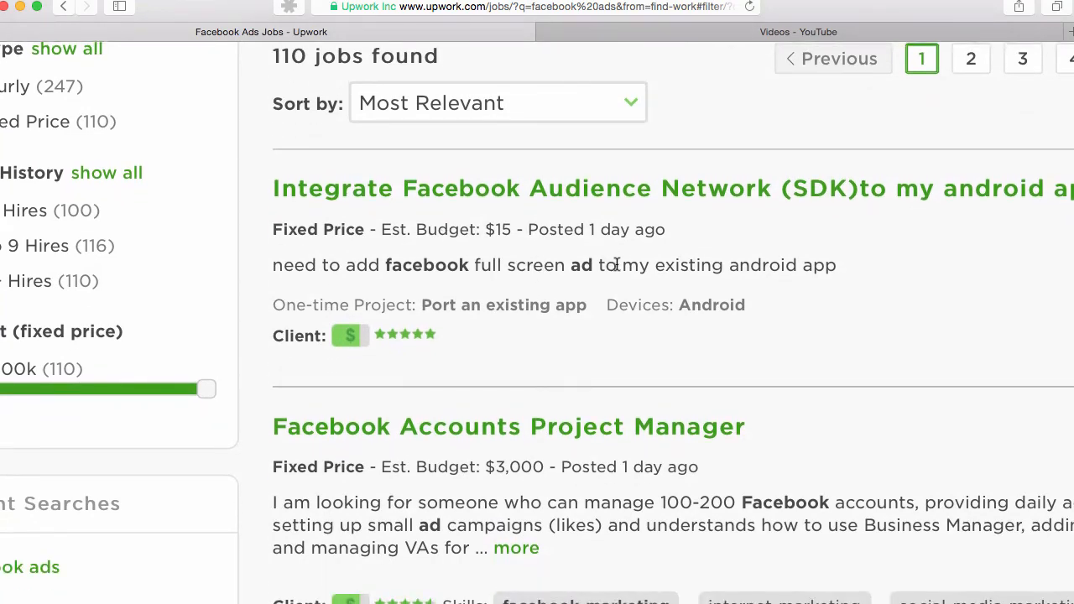
{"action": "scroll", "scroll_direction": "down", "scroll_amount": 3}
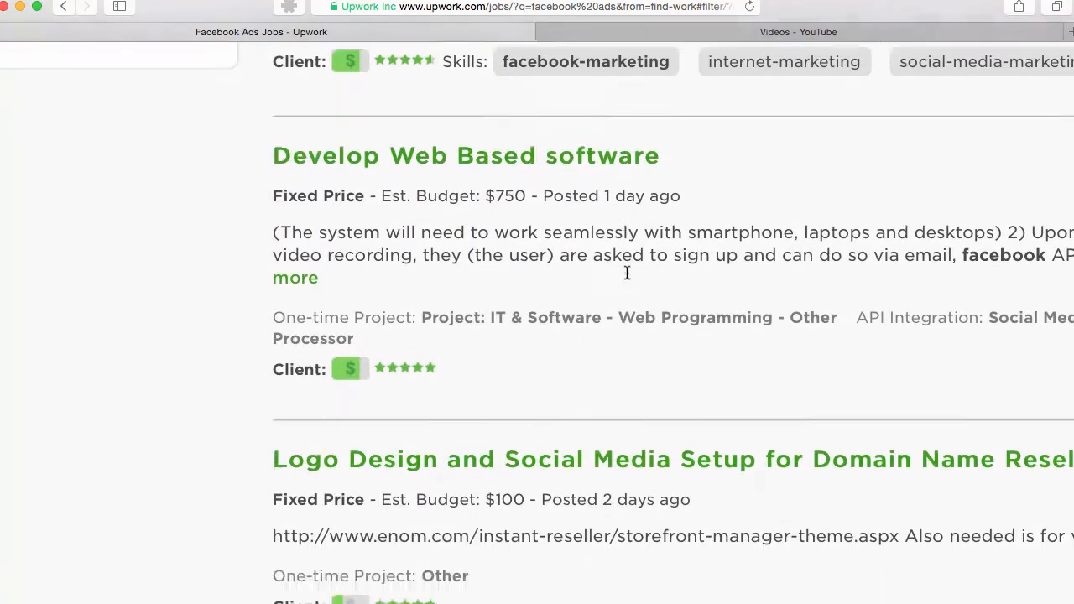
{"action": "scroll", "scroll_direction": "down", "scroll_amount": 3}
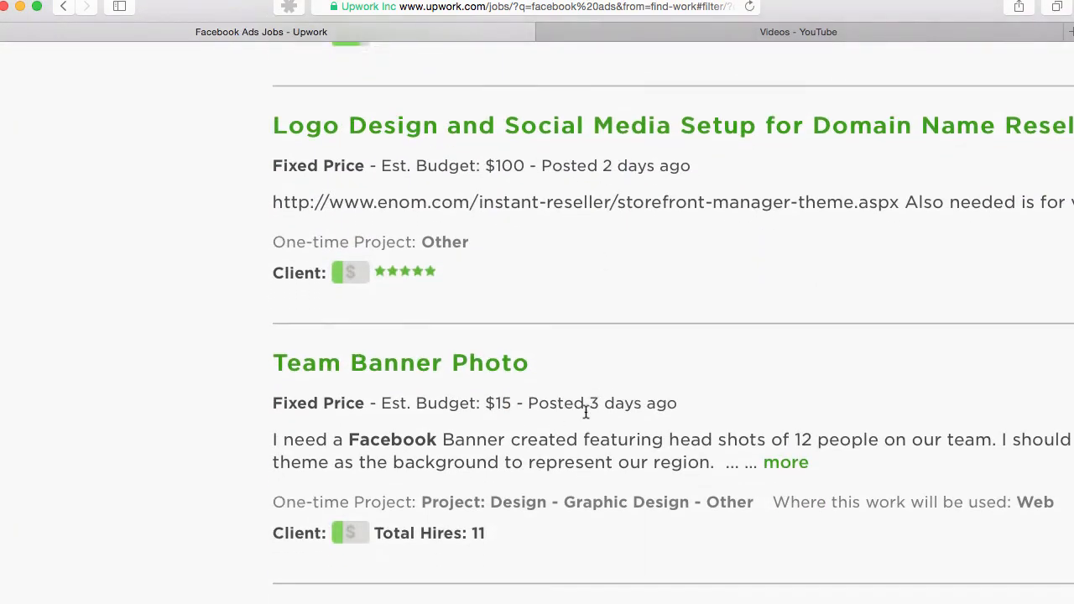
{"action": "scroll", "scroll_direction": "down", "scroll_amount": 3}
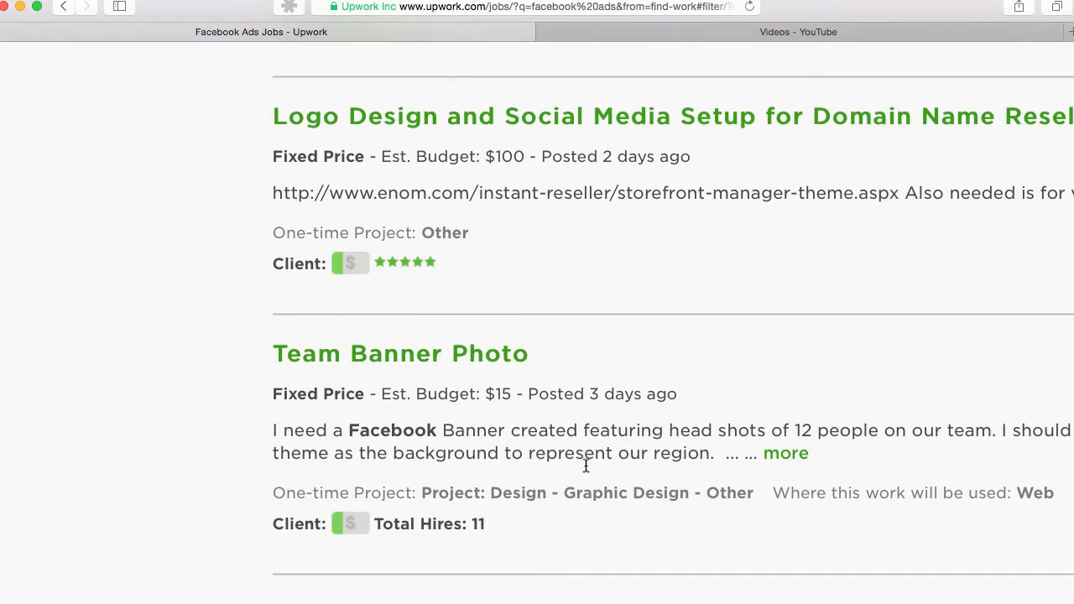